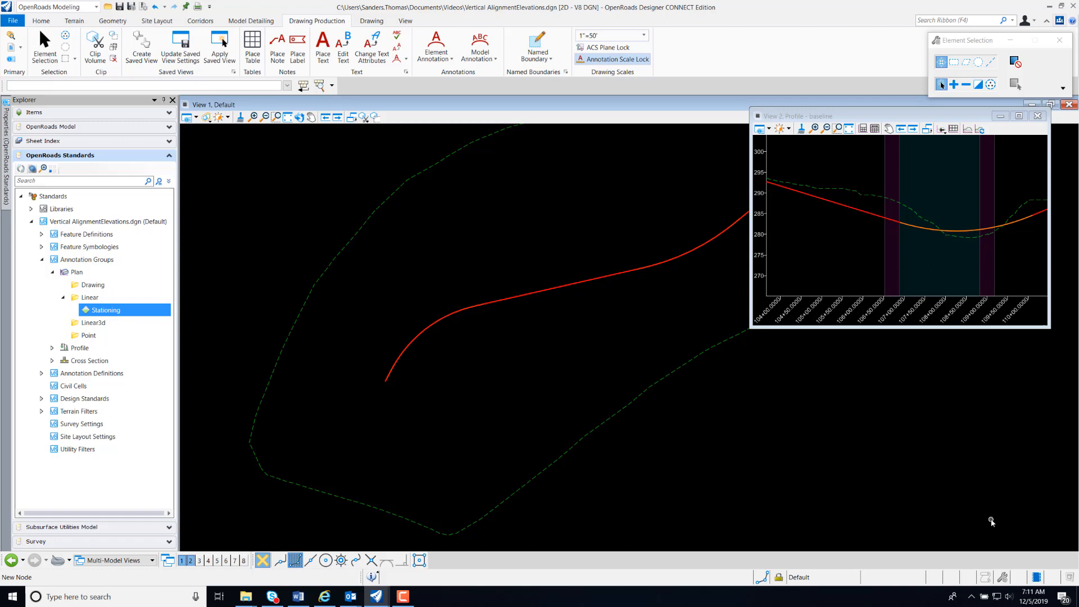
{"action": "mouse_move", "coordinate": [389, 294]}
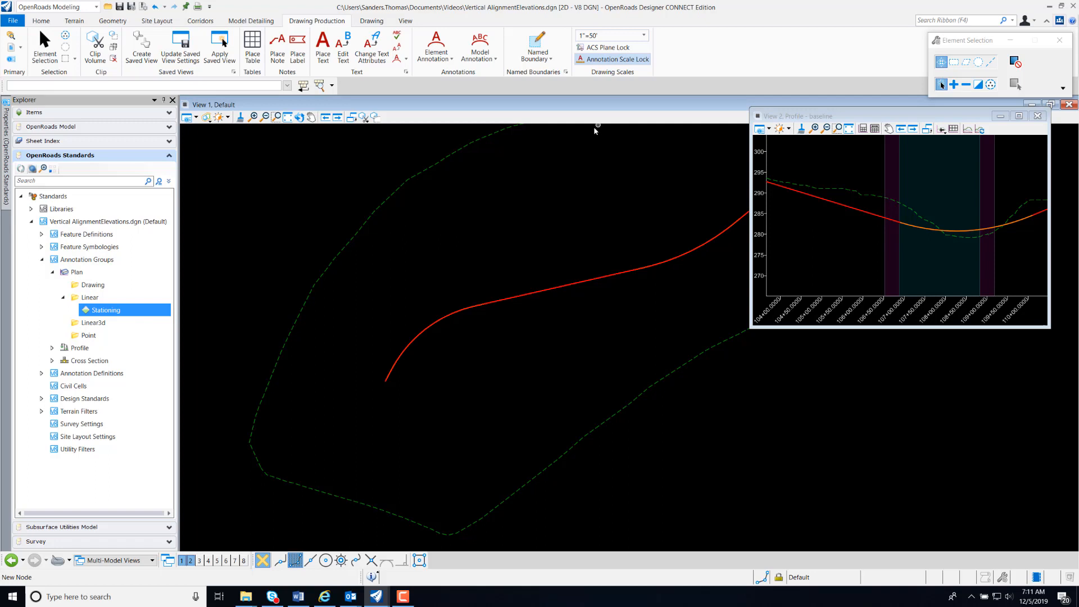
{"action": "mouse_move", "coordinate": [561, 203]}
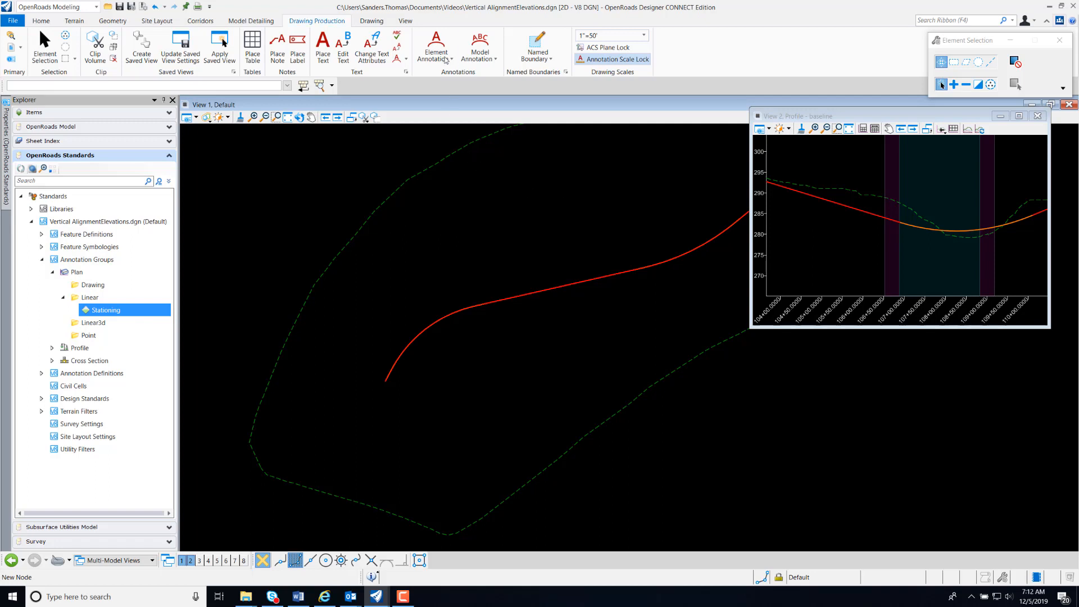
Start the Annotate Element tool to label the red alignment in the plan view.
{"action": "left_click", "coordinate": [435, 49]}
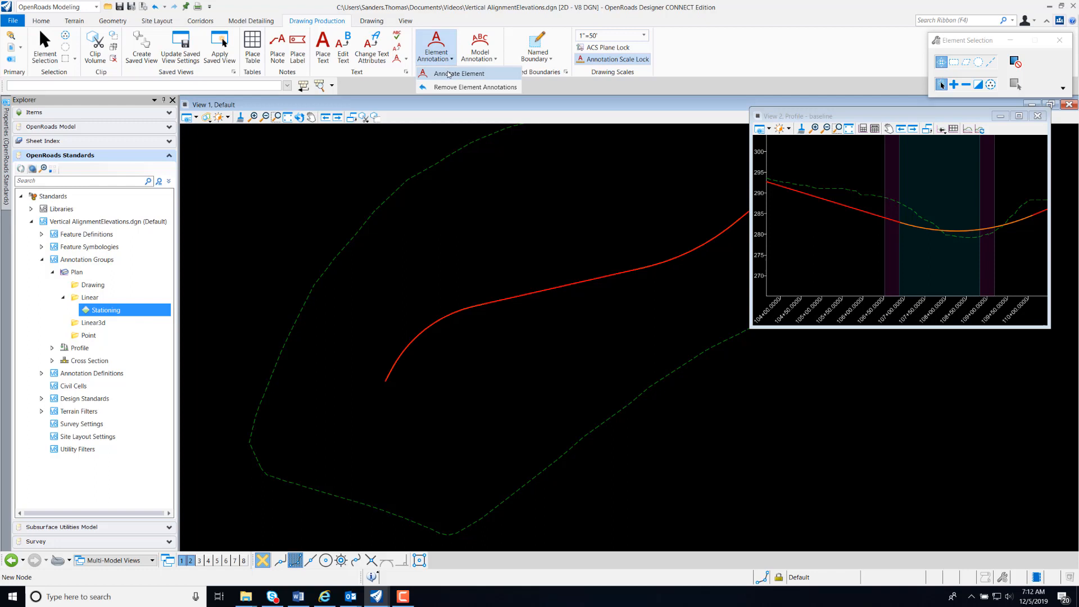
{"action": "left_click", "coordinate": [458, 73]}
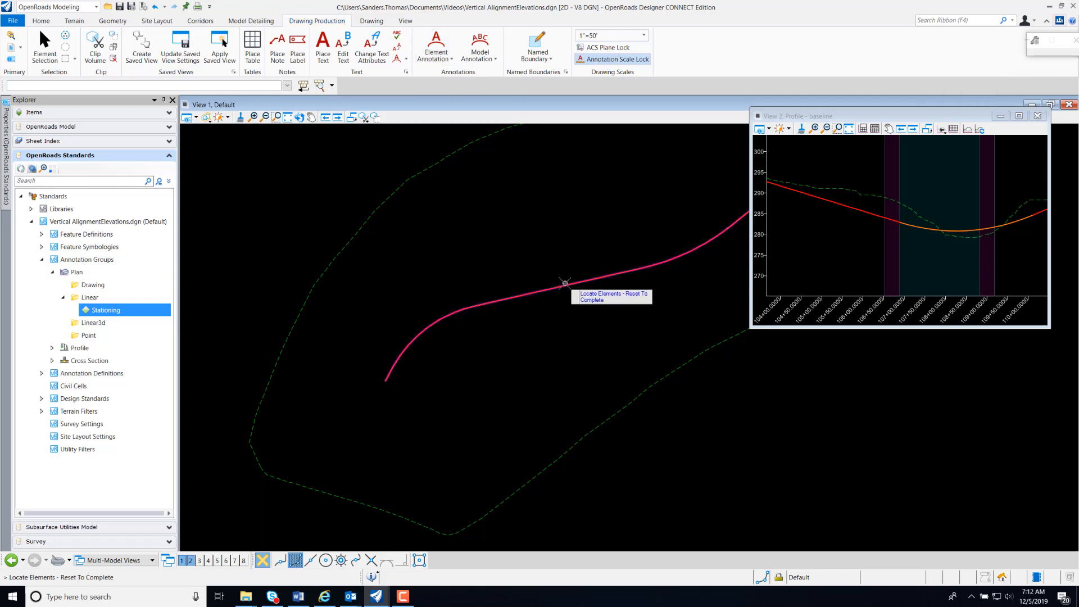
{"action": "mouse_move", "coordinate": [552, 267]}
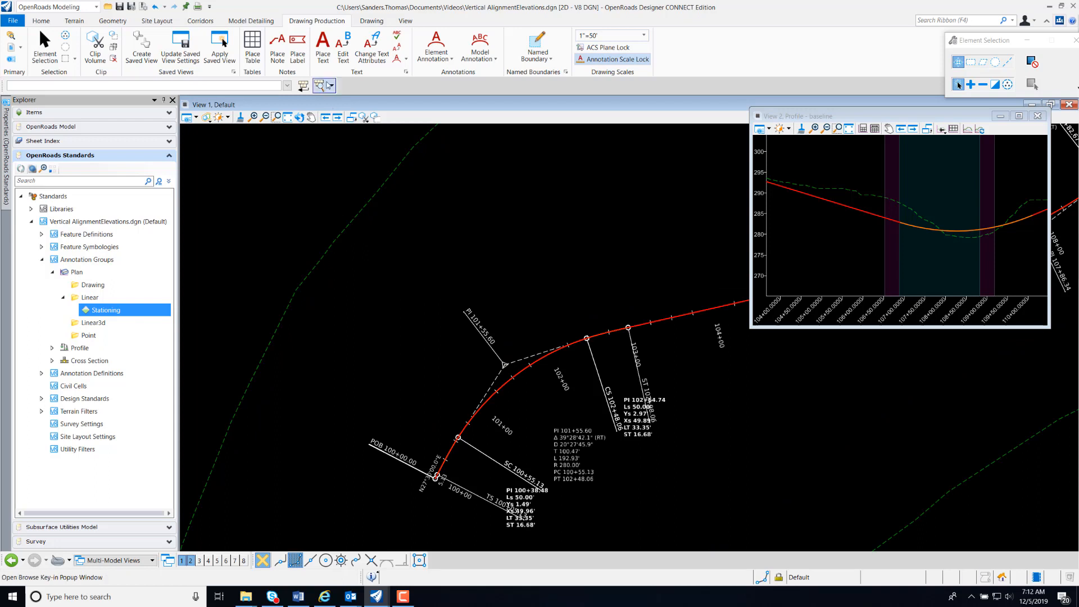
Begin a Place Text note and bring up the Text Favorite Manager from Insert Favorite.
{"action": "left_click", "coordinate": [321, 41]}
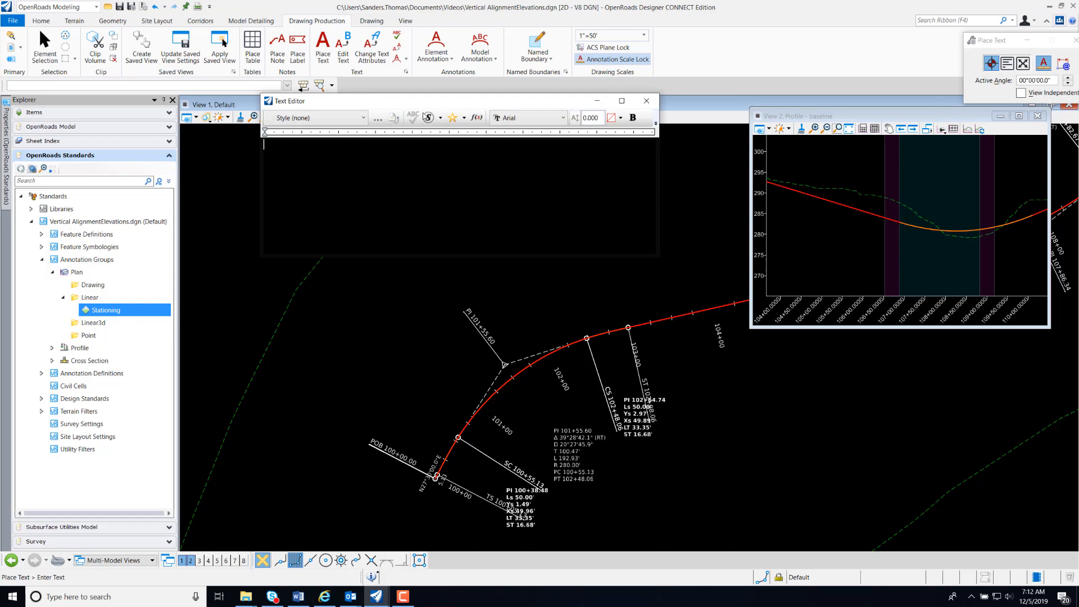
{"action": "mouse_move", "coordinate": [456, 118]}
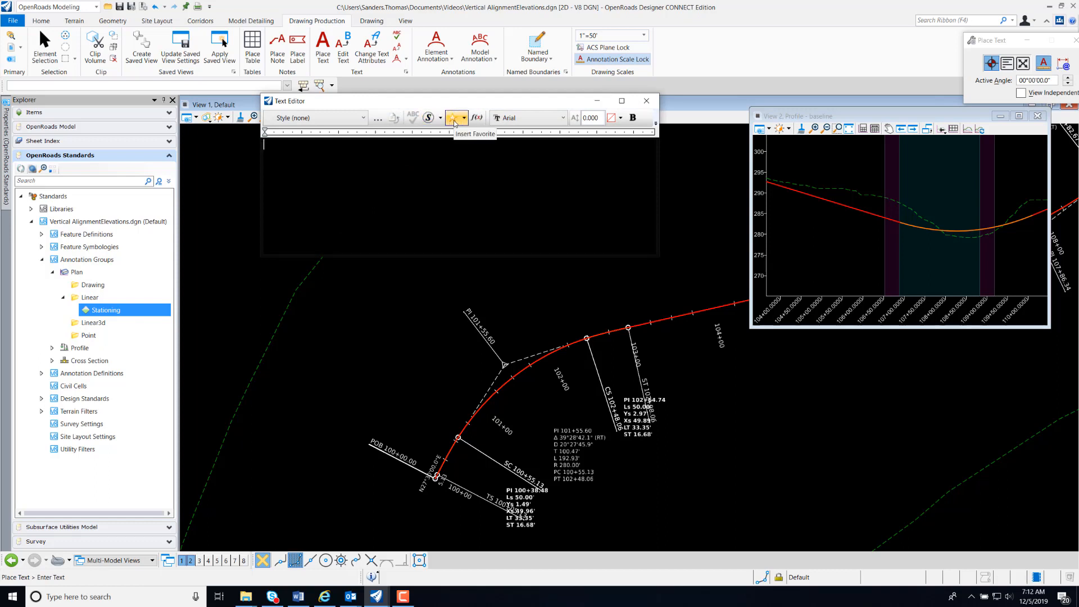
{"action": "left_click", "coordinate": [454, 117]}
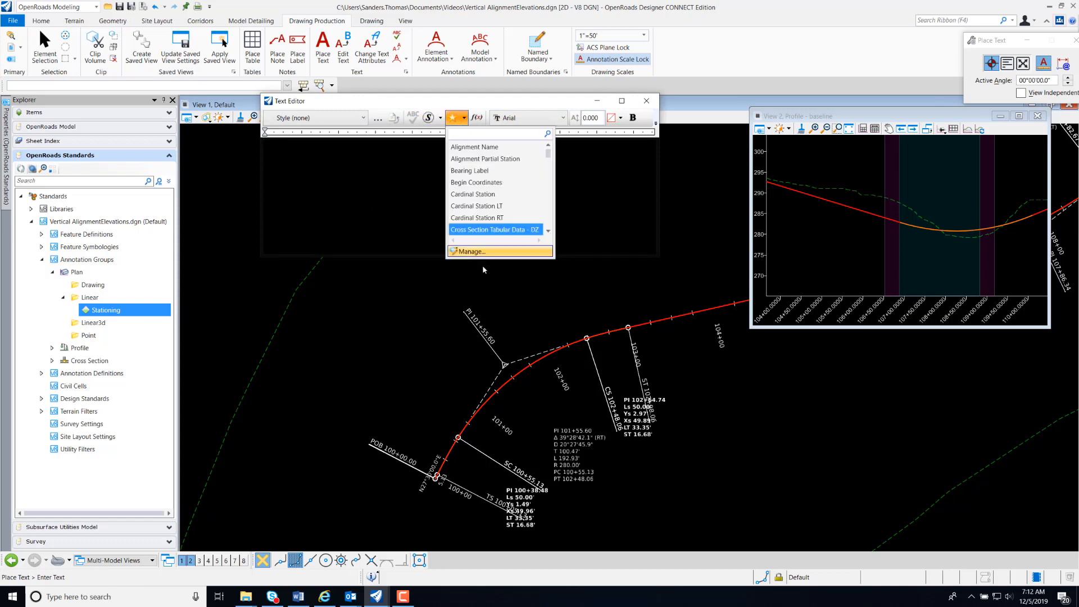
{"action": "left_click", "coordinate": [469, 251]}
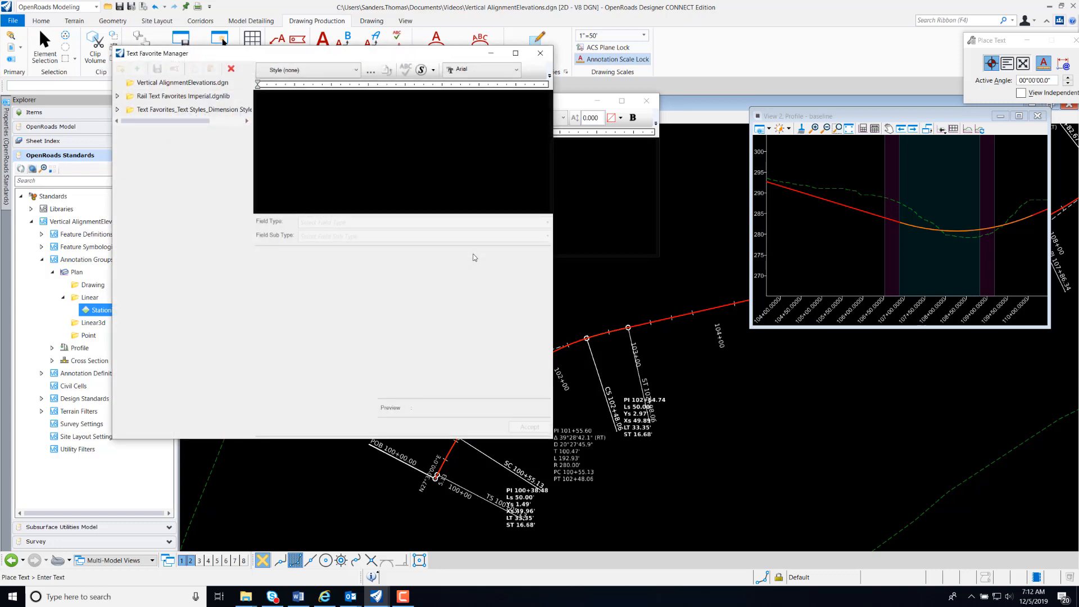
Create a new text favorite named Profile Elevation under the DGN file's favorites folder.
{"action": "left_click", "coordinate": [182, 82]}
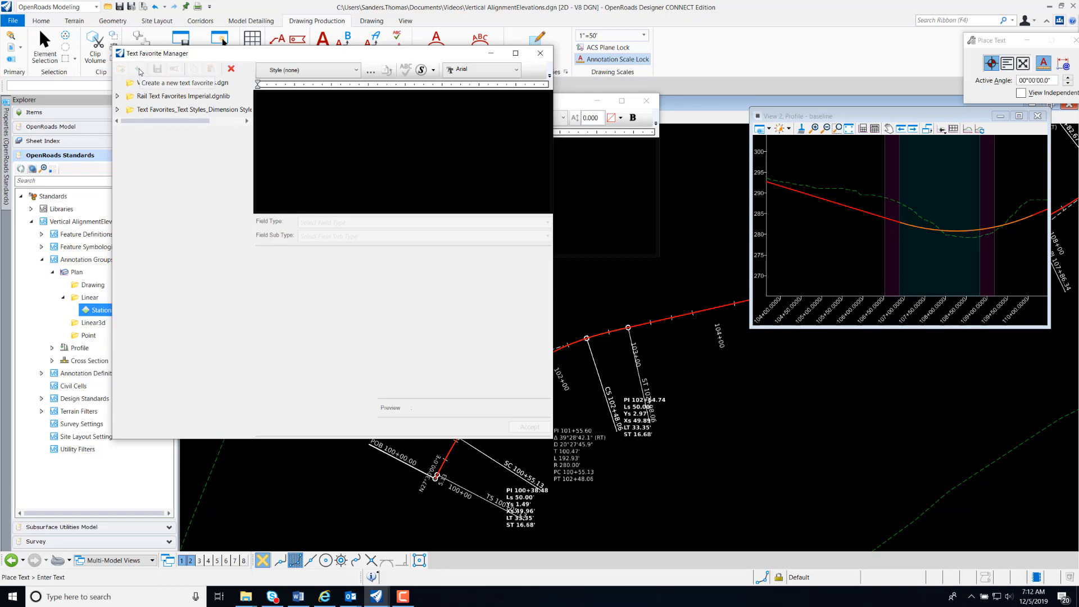
{"action": "left_click", "coordinate": [182, 82]}
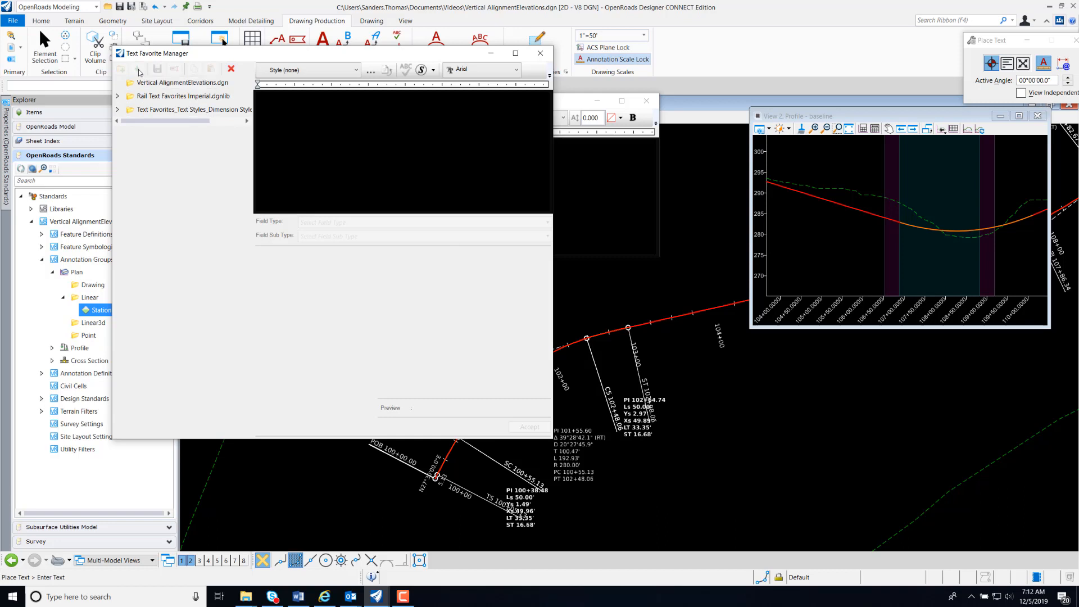
{"action": "left_click", "coordinate": [139, 68]}
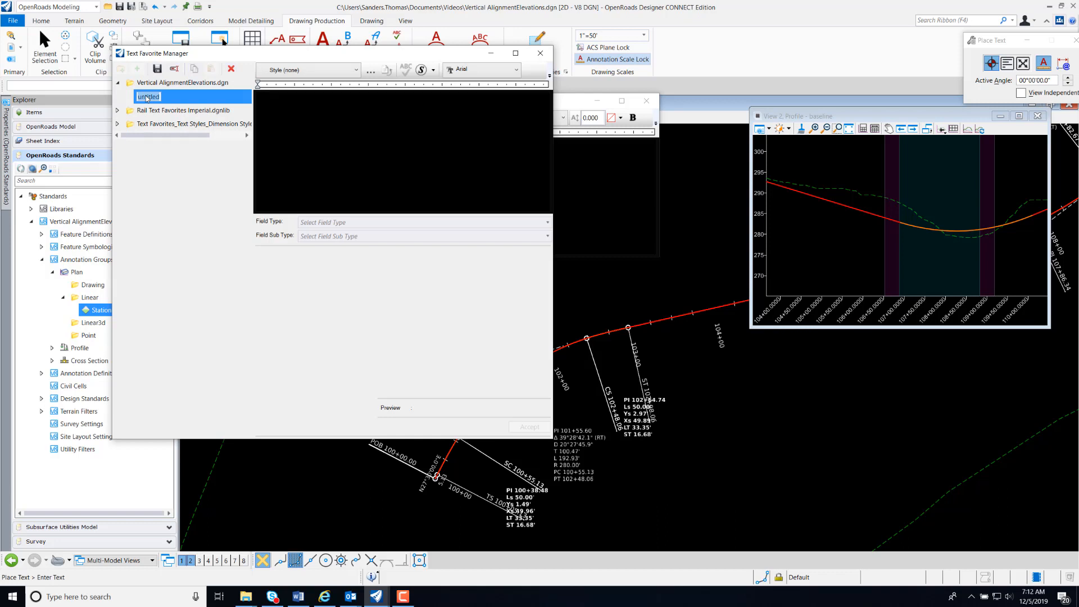
{"action": "type", "text": "PI"}
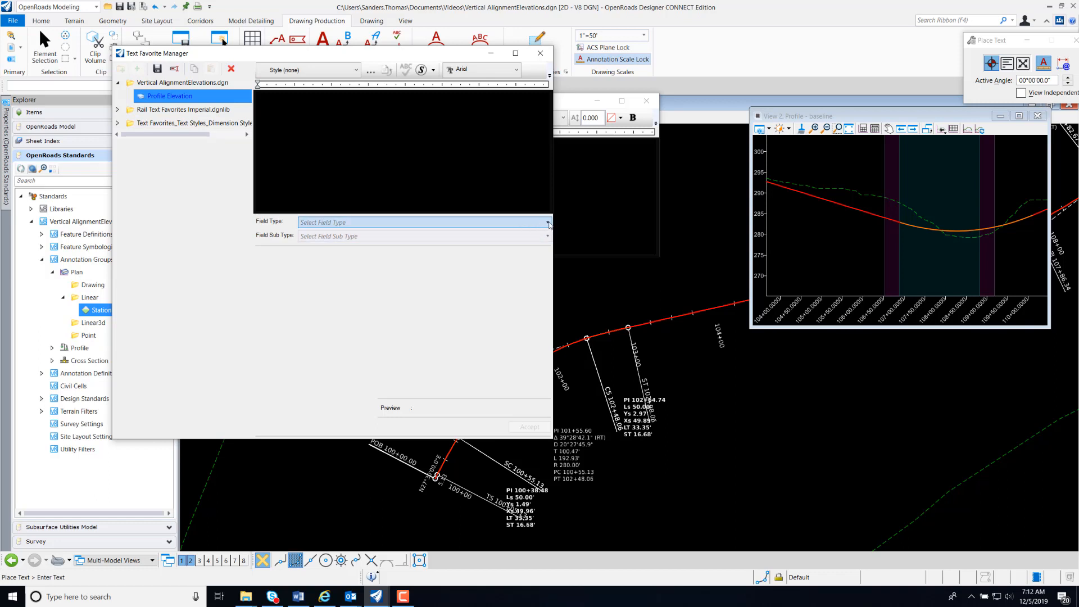
Assign the OpenRoads Plan Annotation Point Z field to Profile Elevation and accept the favorite.
{"action": "left_click", "coordinate": [548, 221]}
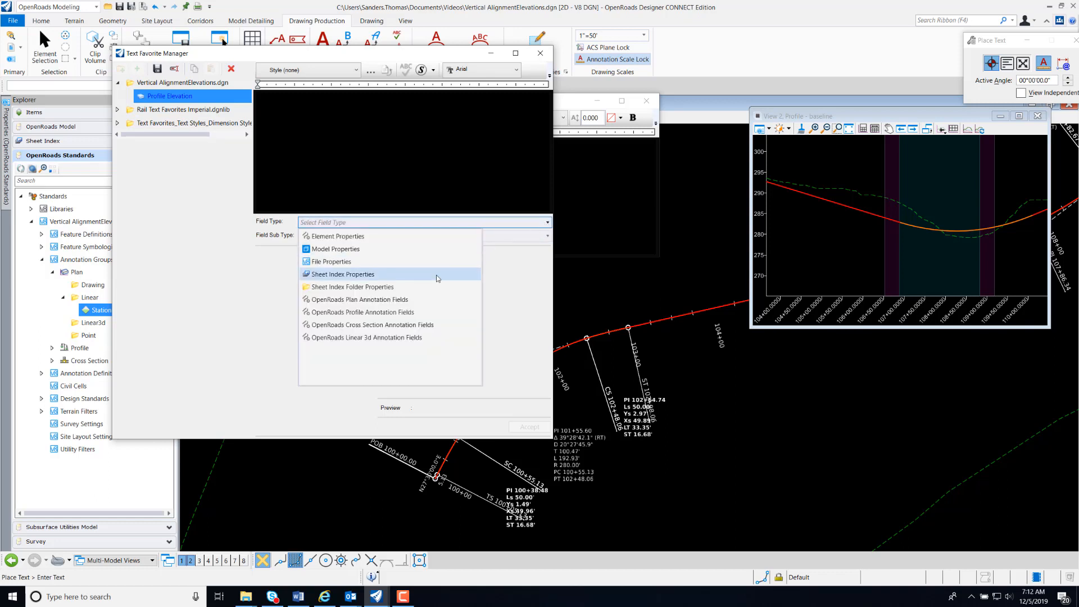
{"action": "mouse_move", "coordinate": [404, 303]}
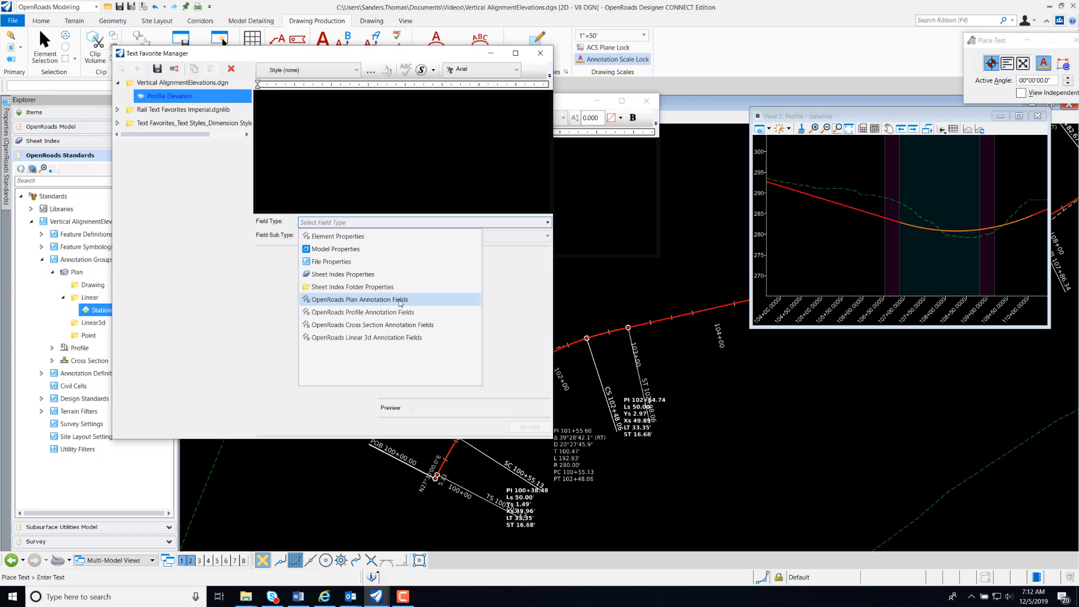
{"action": "left_click", "coordinate": [359, 299]}
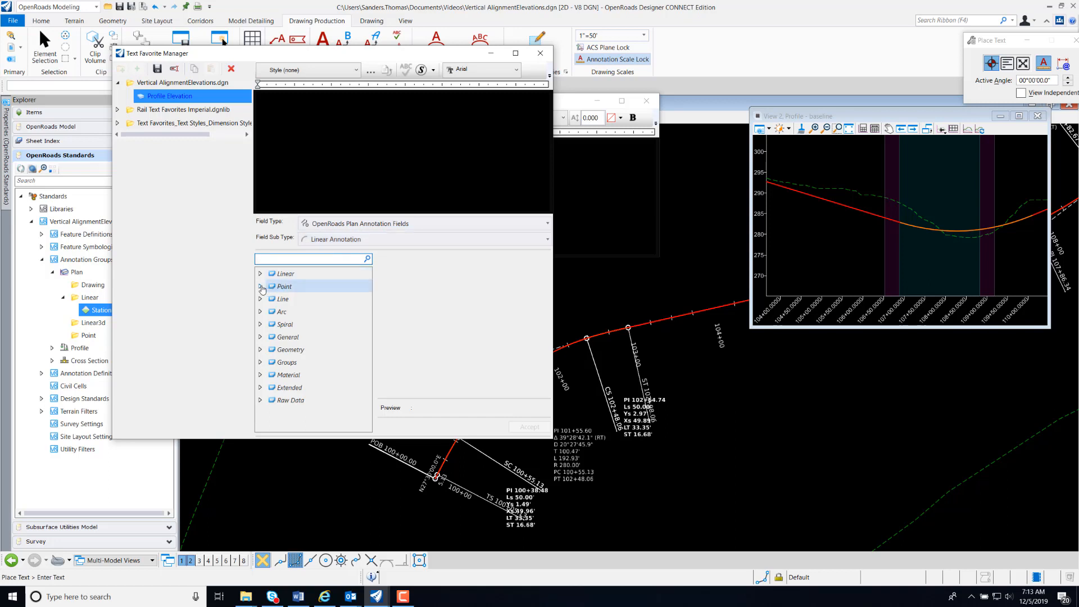
{"action": "left_click", "coordinate": [260, 286]}
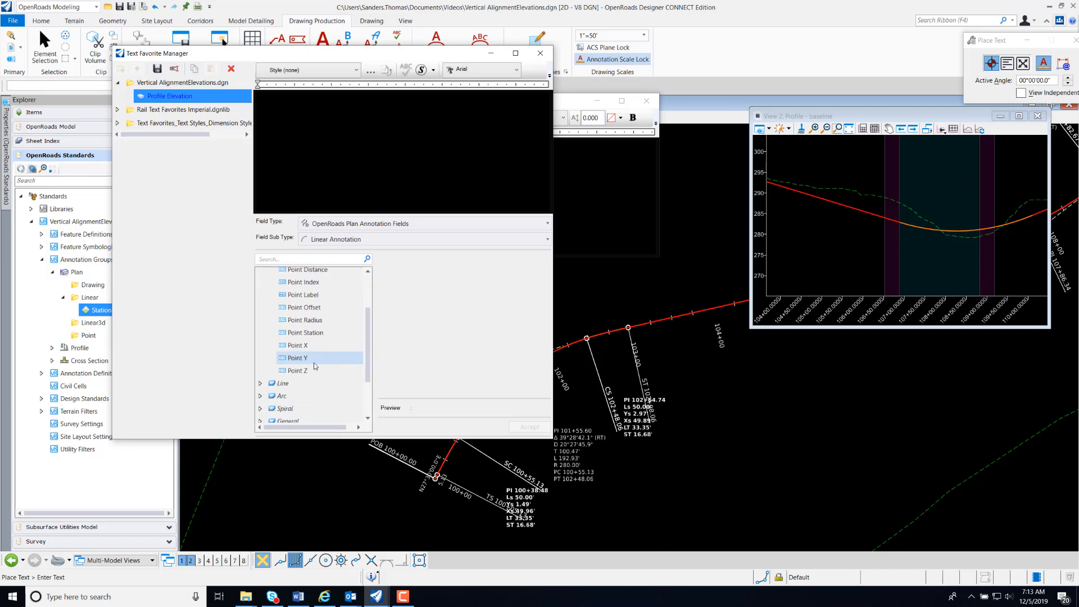
{"action": "left_click", "coordinate": [296, 371]}
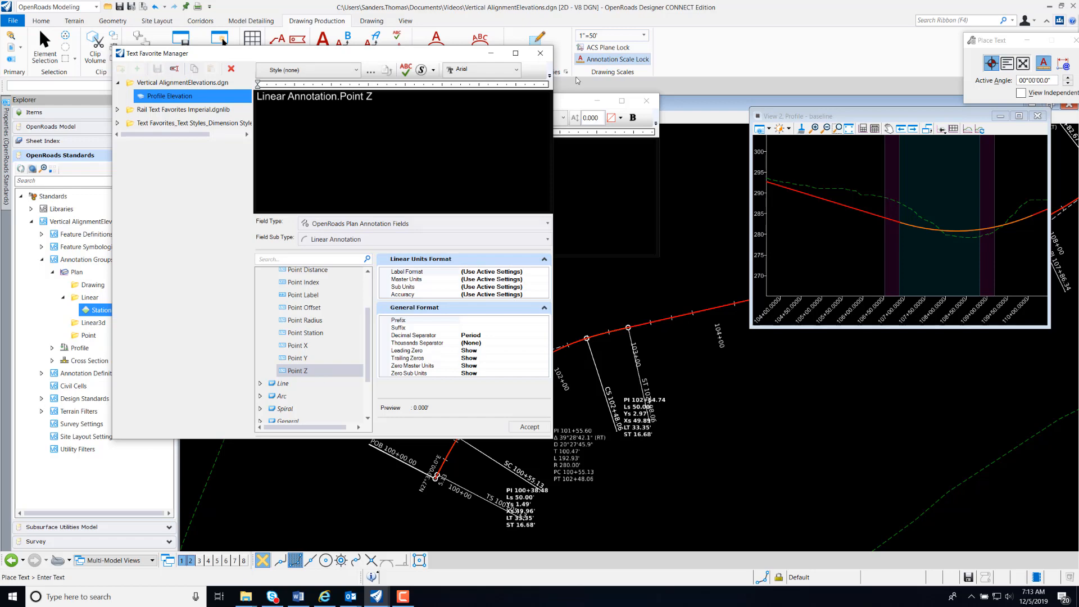
{"action": "left_click", "coordinate": [540, 52]}
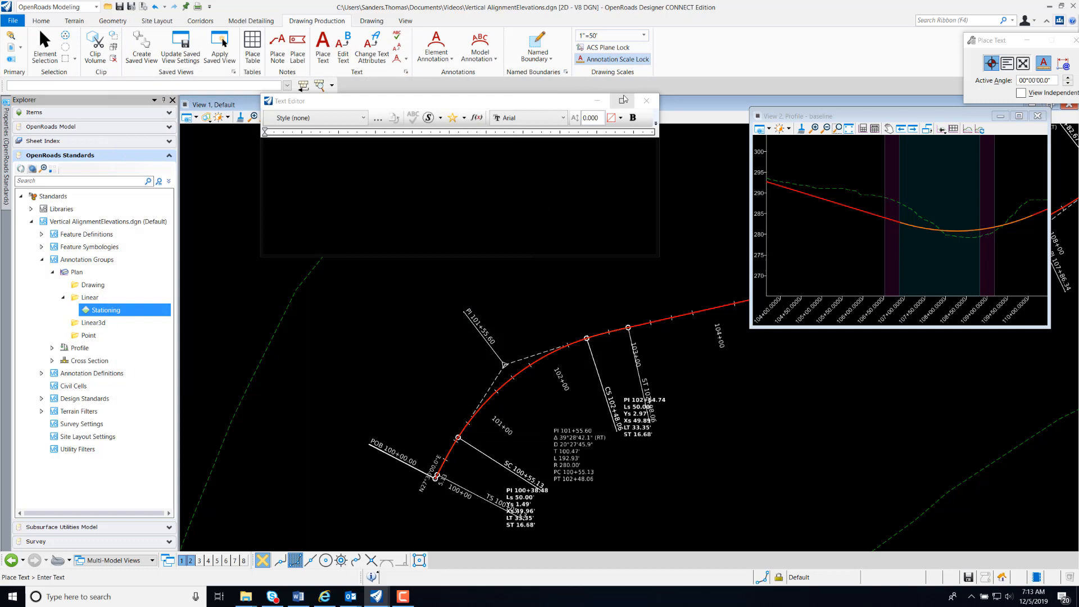
Close the Text Editor and expand the Explorer tree to the Plan > Linear annotation groups.
{"action": "left_click", "coordinate": [646, 100]}
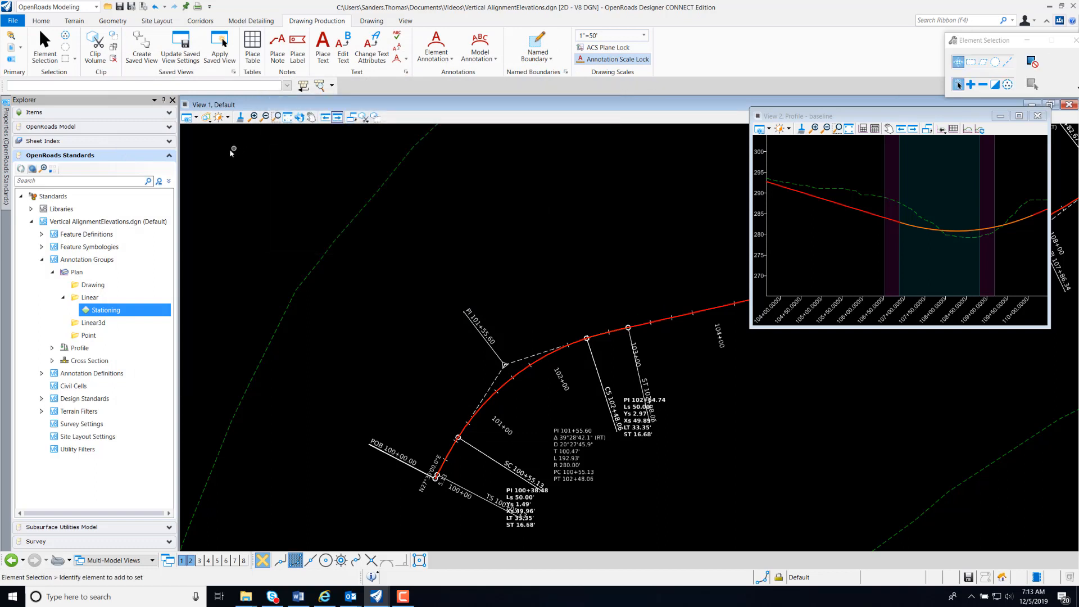
{"action": "left_click", "coordinate": [89, 246]}
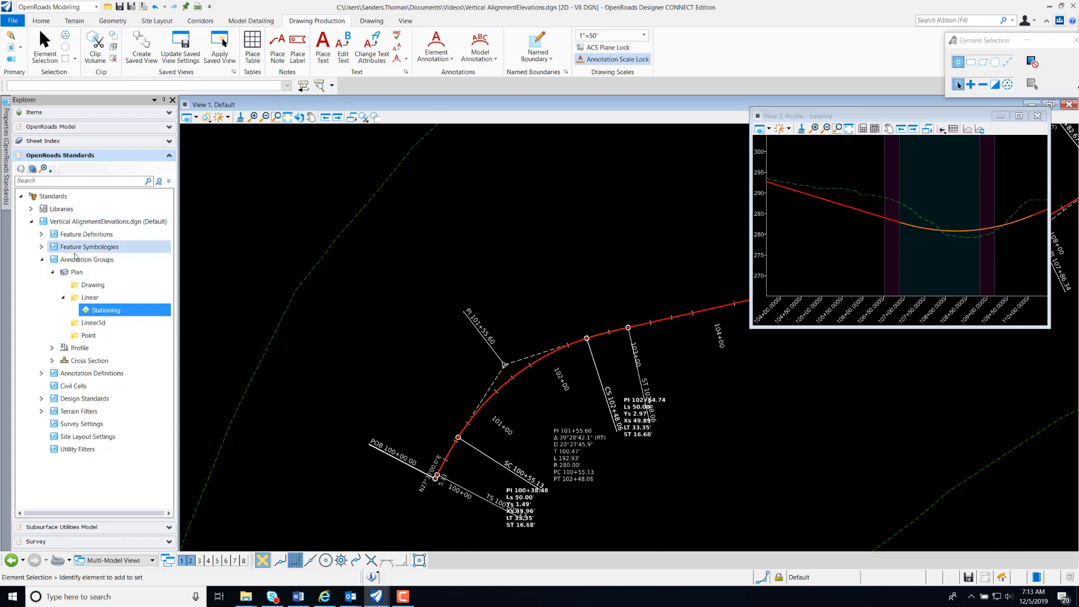
{"action": "left_click", "coordinate": [88, 260]}
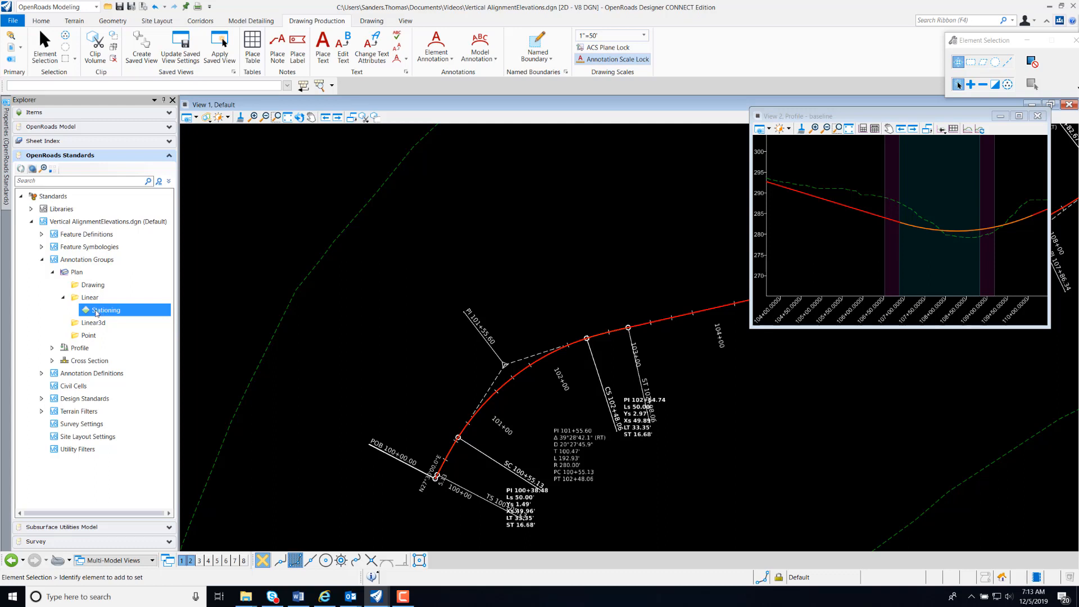
Bring up Manage Annotations for the Stationing annotation group.
{"action": "right_click", "coordinate": [104, 310]}
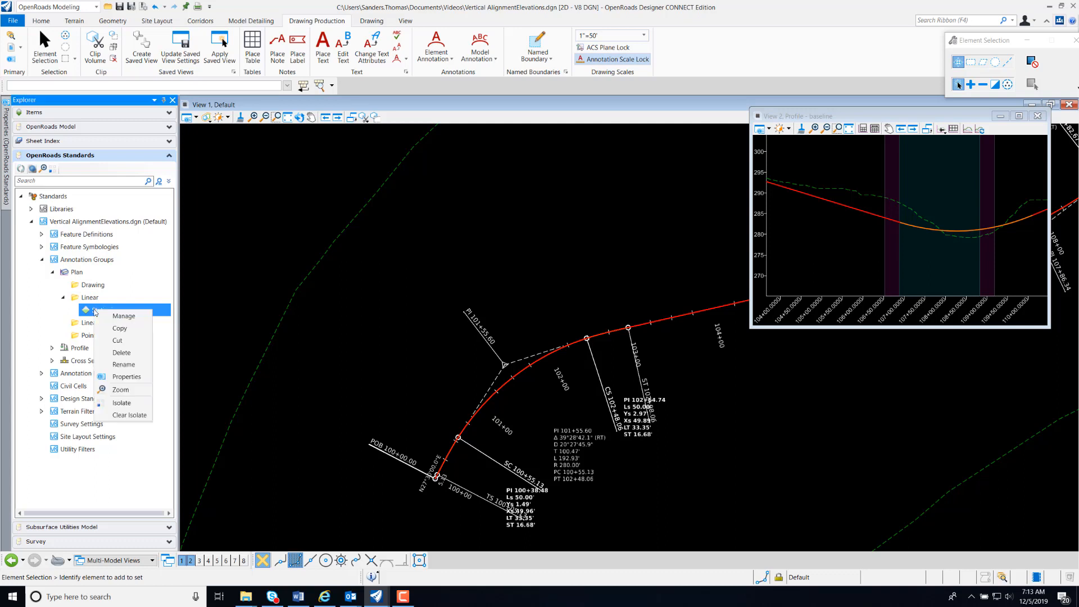
{"action": "mouse_move", "coordinate": [123, 316]}
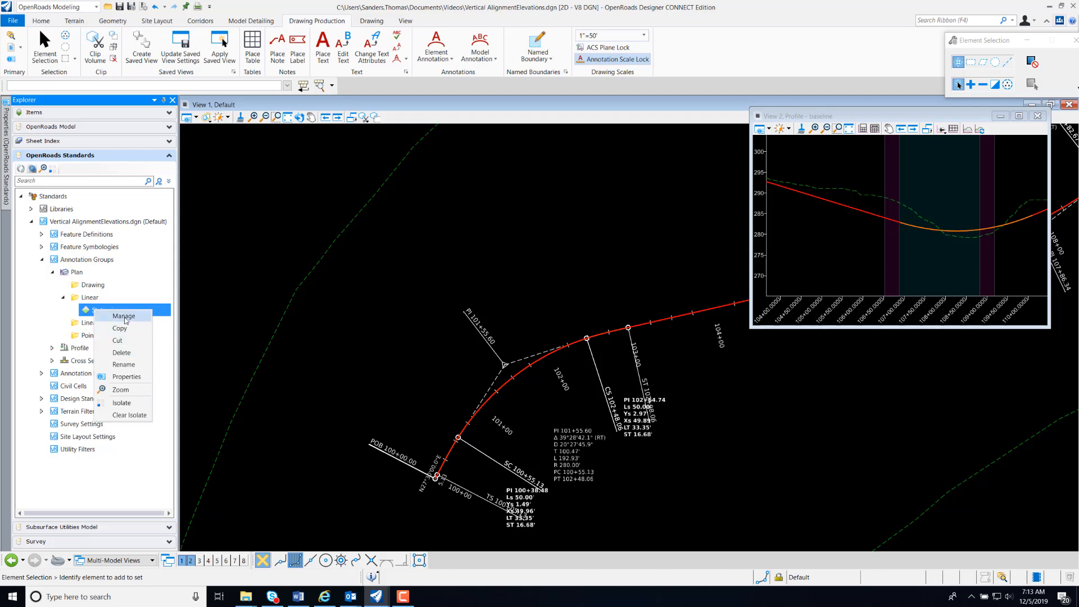
{"action": "left_click", "coordinate": [124, 316]}
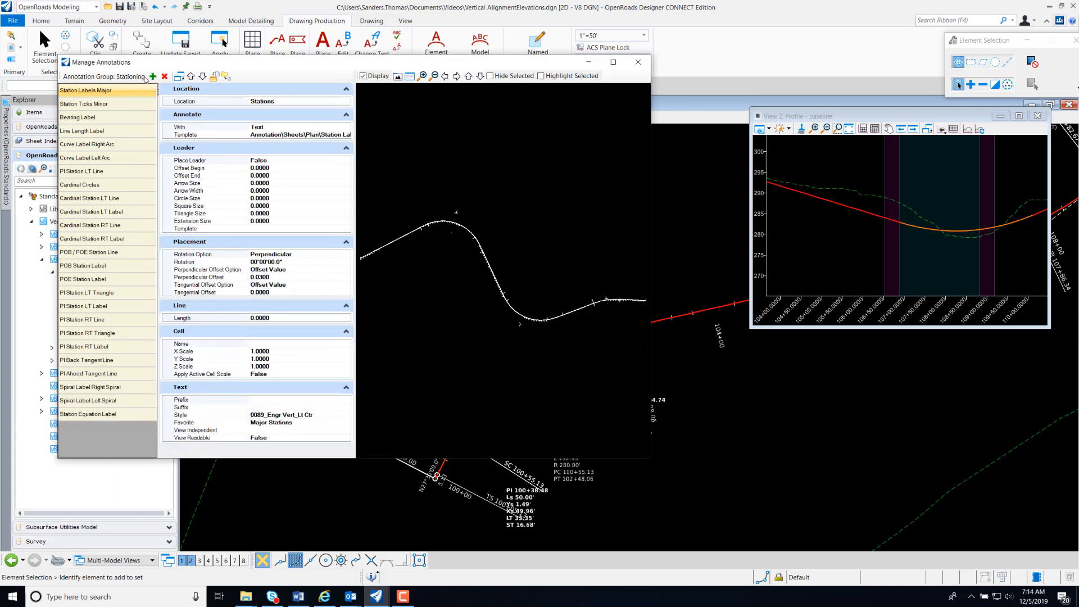
Add a new annotation entry to Stationing and rename it VerticalAlignment Annotation.
{"action": "left_click", "coordinate": [153, 76]}
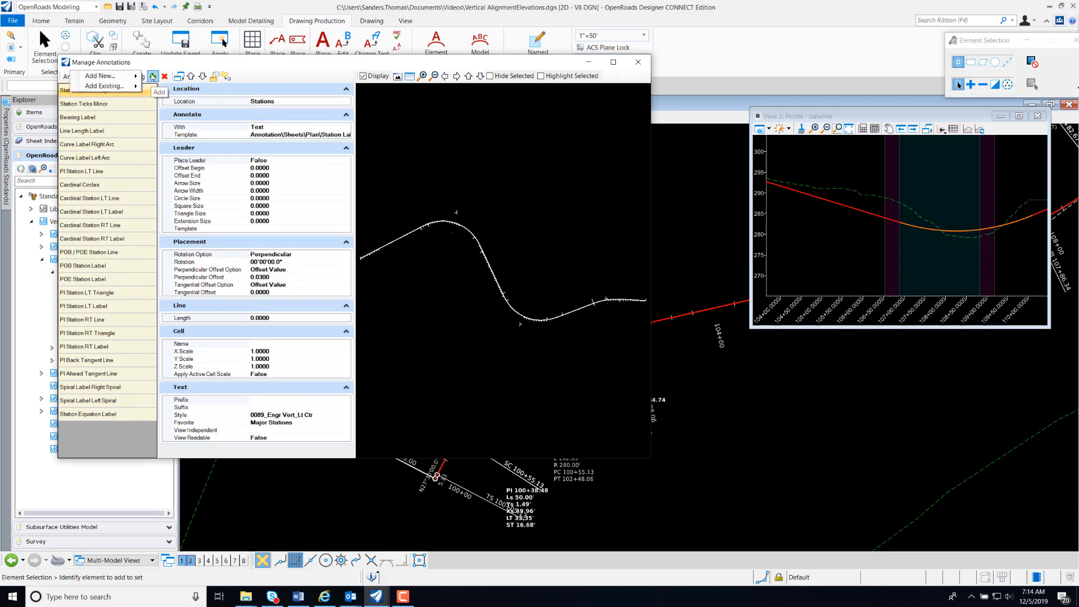
{"action": "mouse_move", "coordinate": [100, 76]}
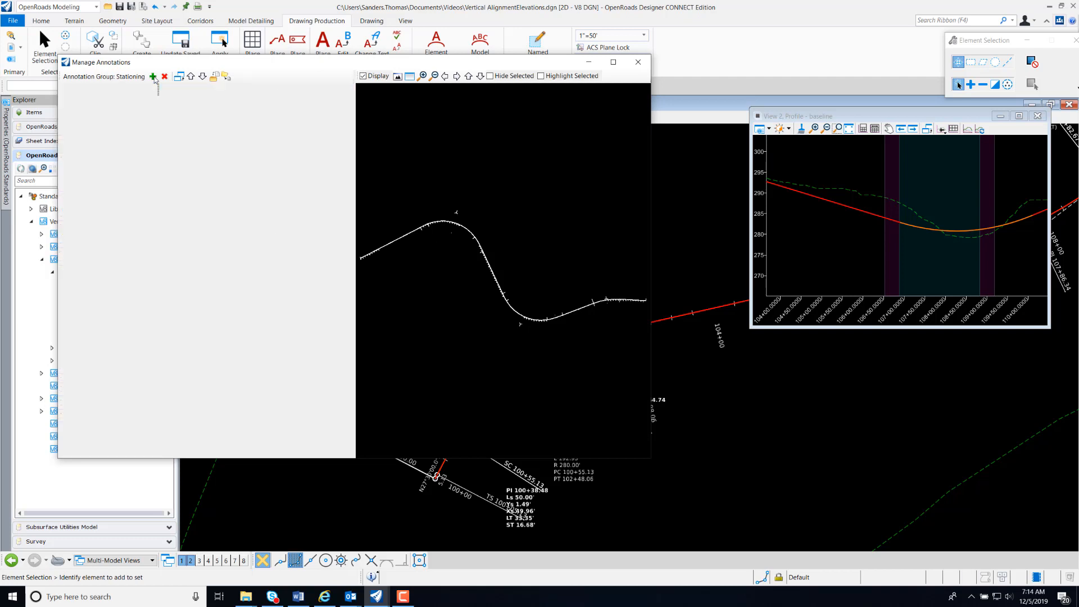
{"action": "left_click", "coordinate": [152, 76]}
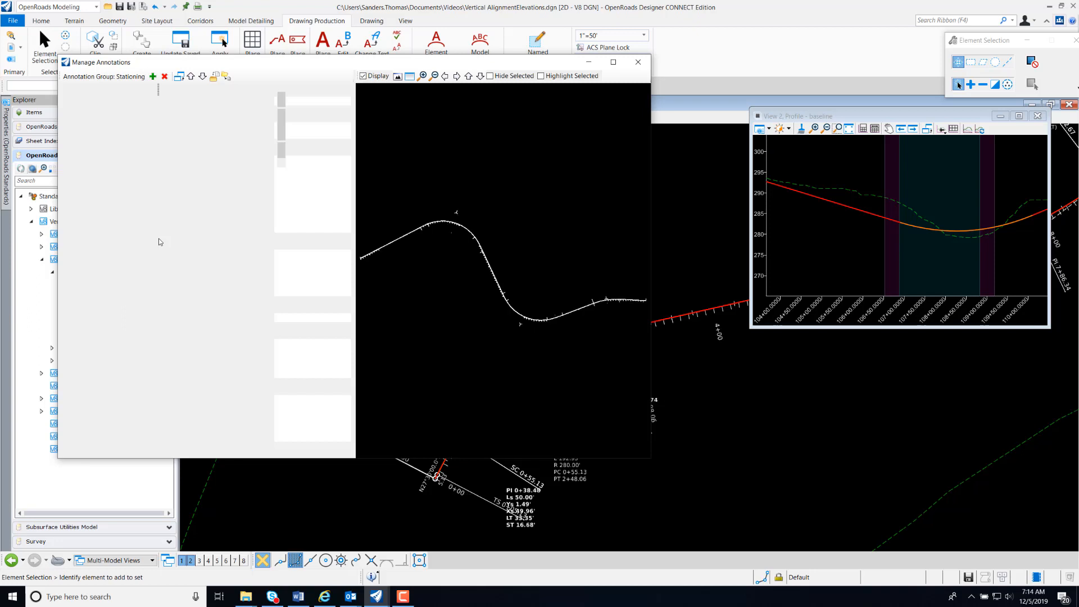
{"action": "left_click", "coordinate": [86, 427]}
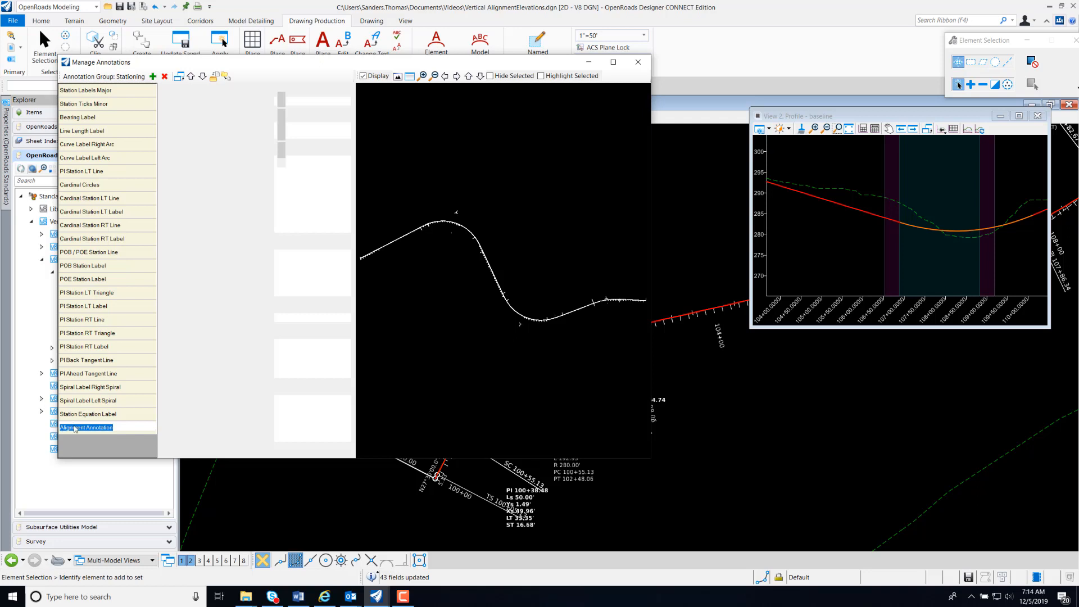
{"action": "left_click", "coordinate": [86, 427]}
{"action": "type", "text": "Vertical"}
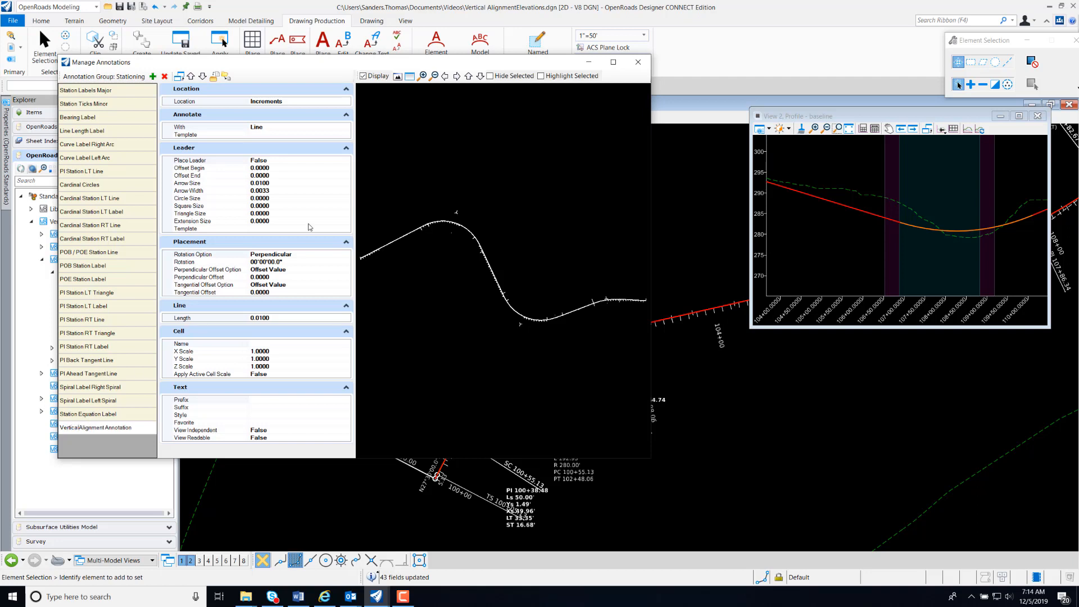
Set the entry to annotate at Increments with Text and a 'Profile Elev' prefix.
{"action": "left_click", "coordinate": [96, 427]}
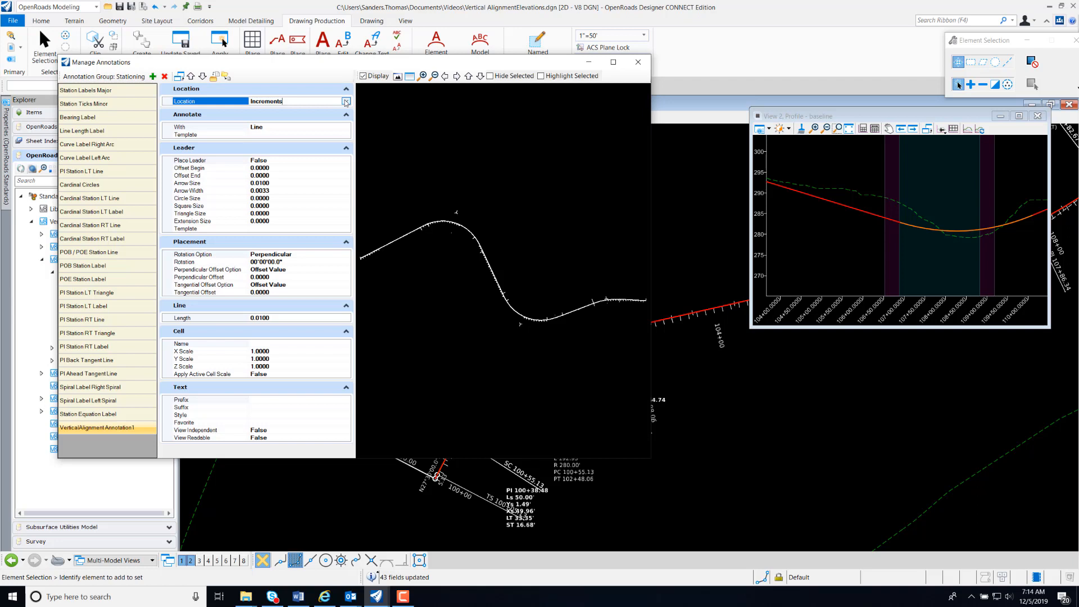
{"action": "left_click", "coordinate": [347, 101]}
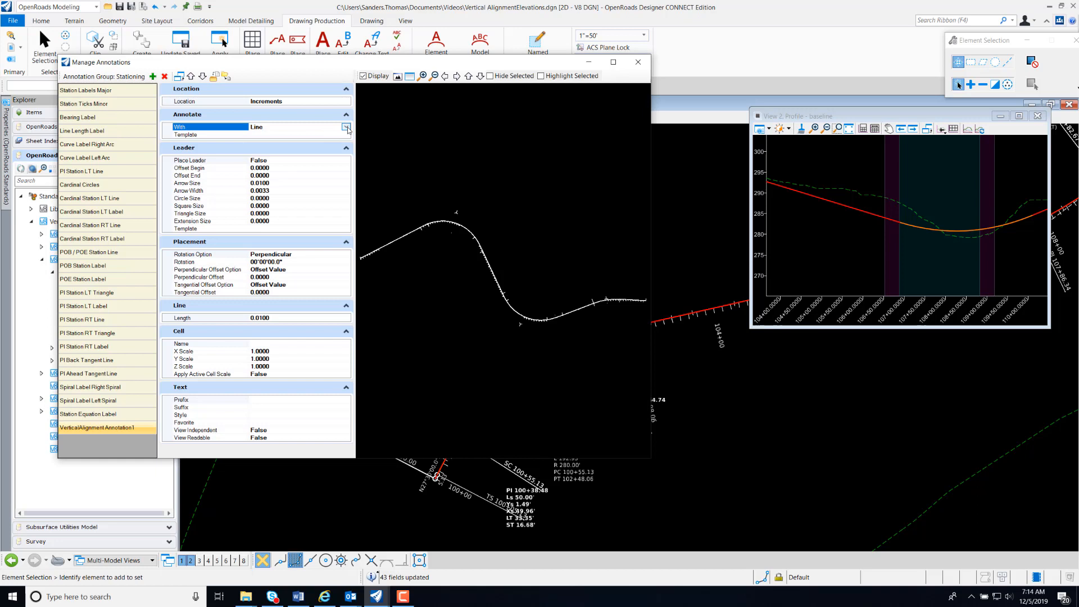
{"action": "left_click", "coordinate": [346, 129]}
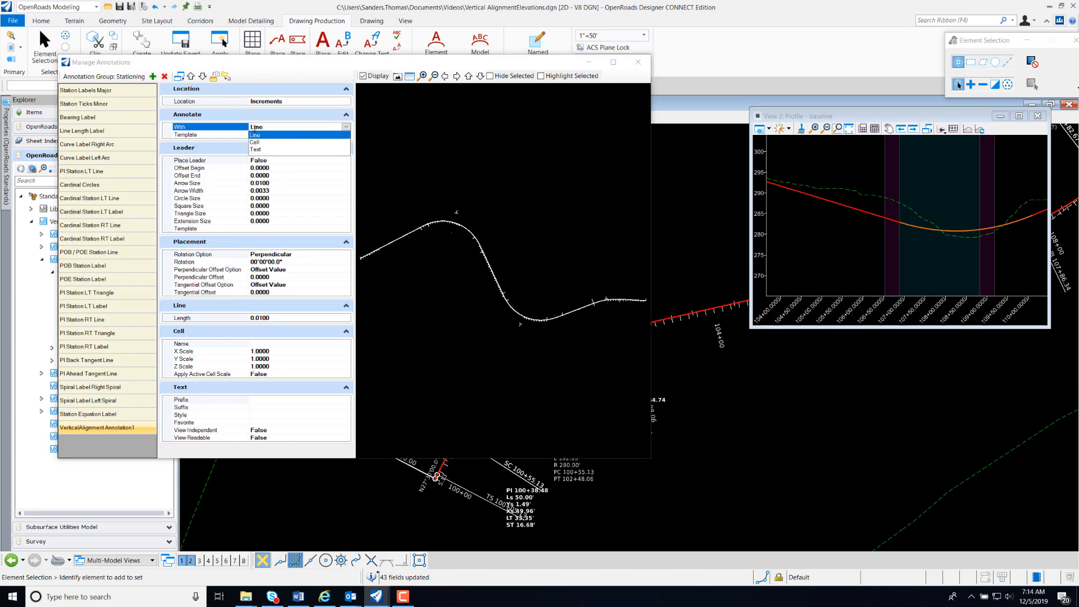
{"action": "left_click", "coordinate": [255, 126]}
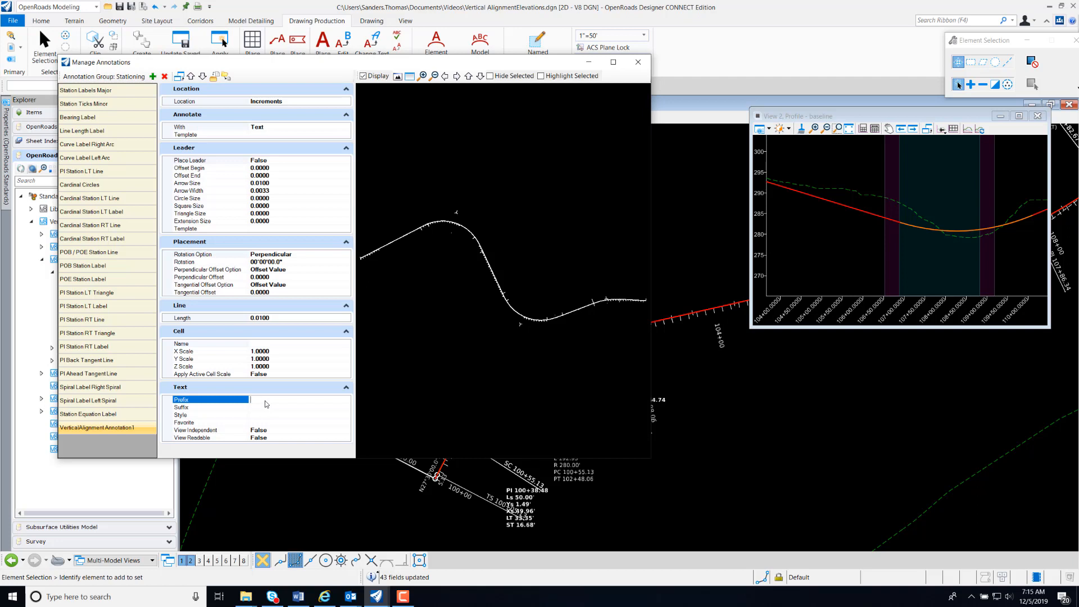
{"action": "type", "text": "PI"}
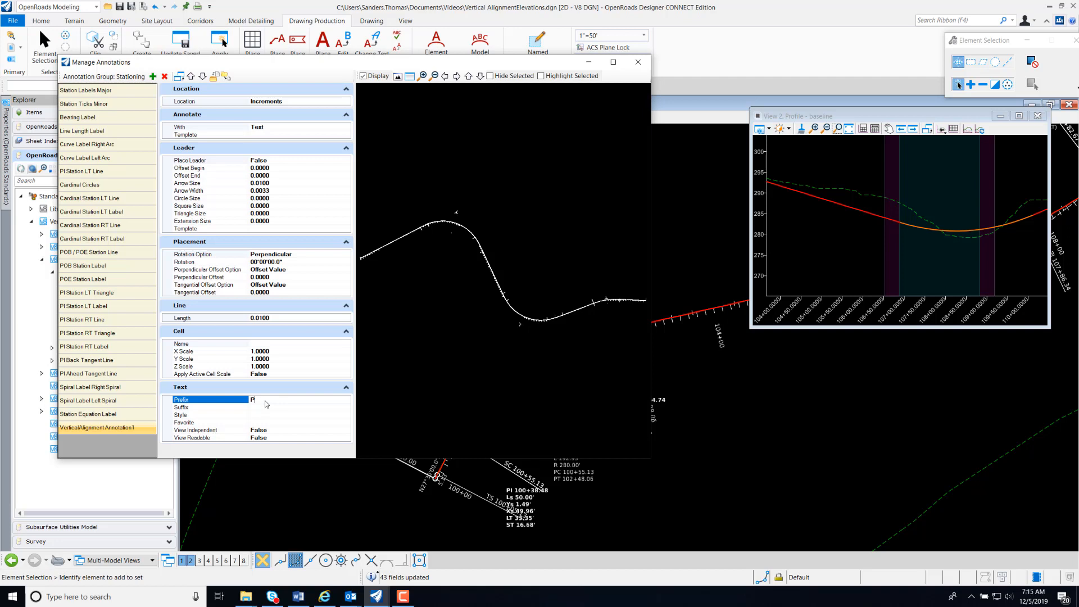
{"action": "type", "text": "Profile Elev"}
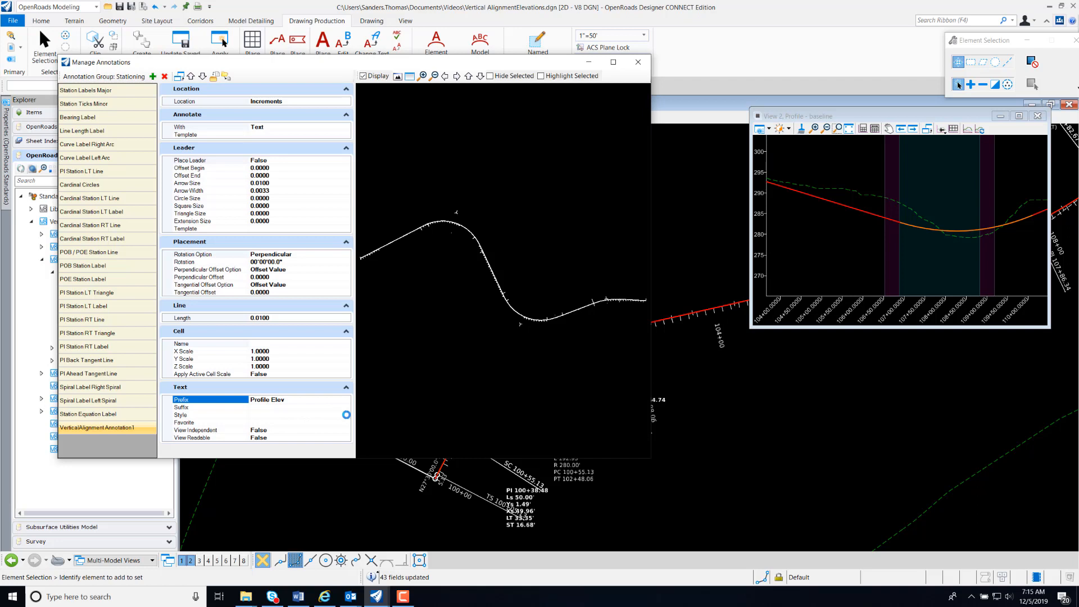
Apply the Plan - RightBottom text style and Profile Elevation favorite, then close Manage Annotations.
{"action": "left_click", "coordinate": [347, 415]}
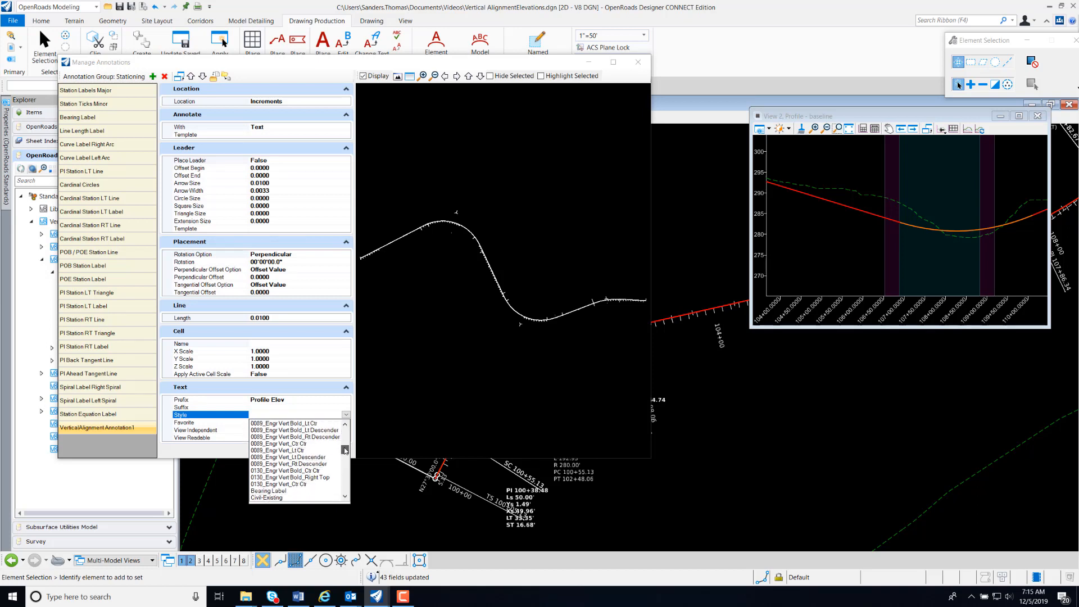
{"action": "scroll", "scroll_direction": "down", "scroll_amount": 3}
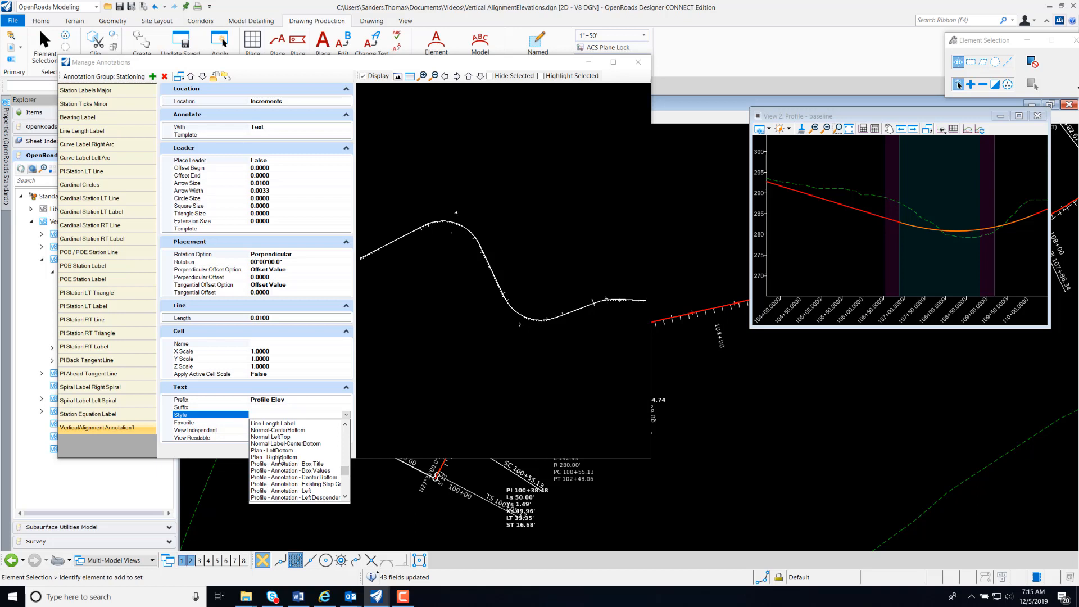
{"action": "left_click", "coordinate": [323, 441]}
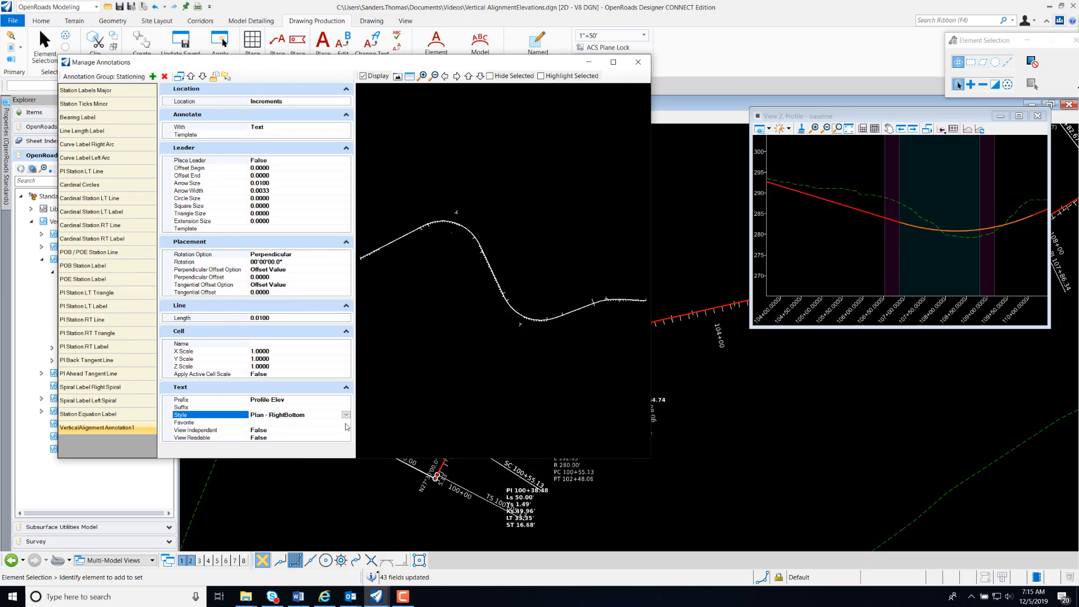
{"action": "left_click", "coordinate": [206, 422]}
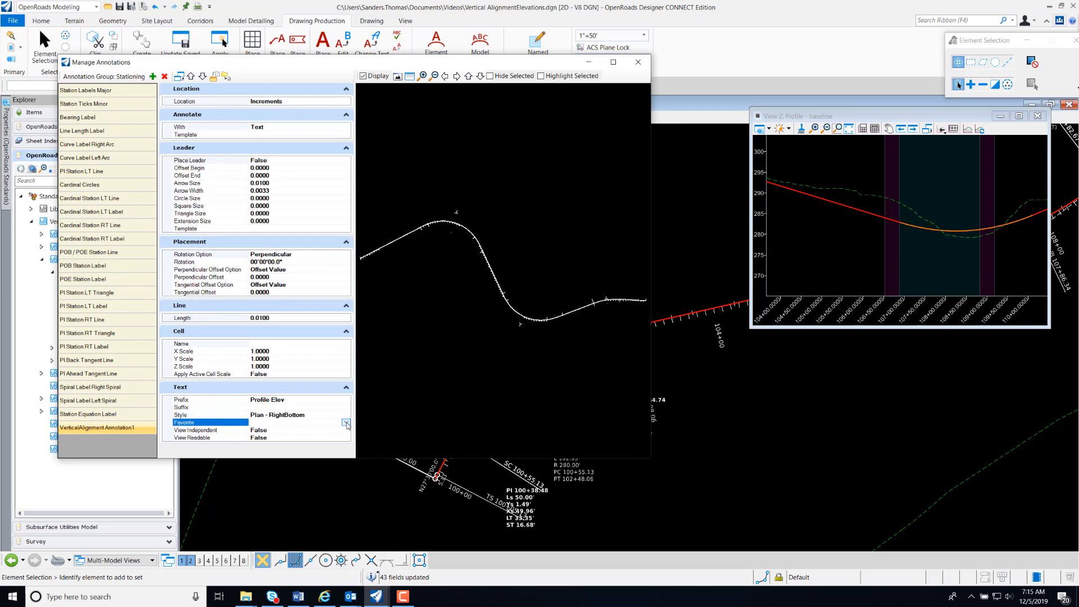
{"action": "left_click", "coordinate": [346, 422]}
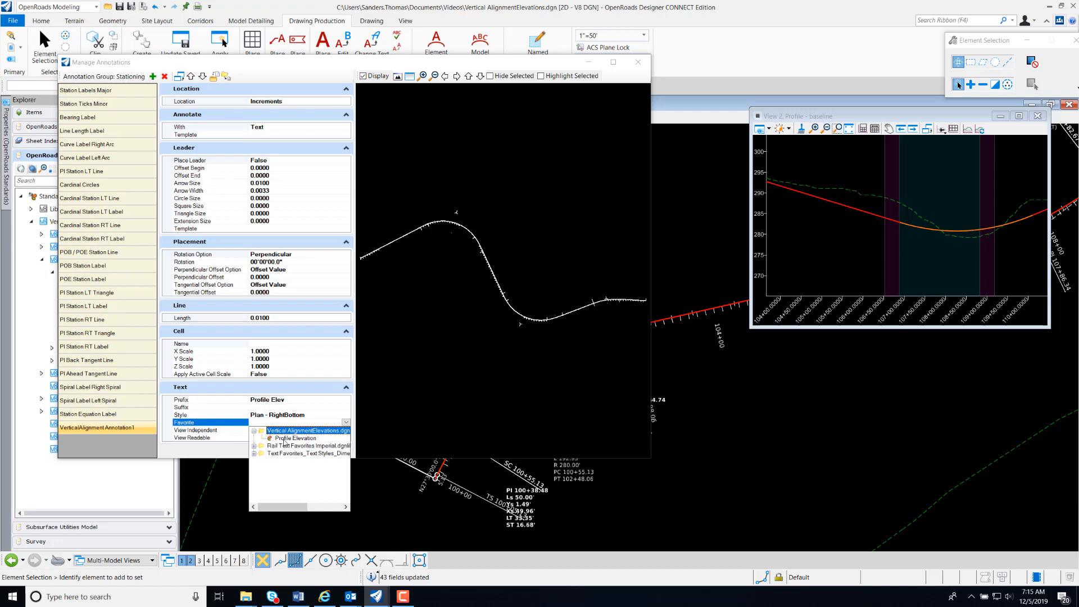
{"action": "left_click", "coordinate": [294, 437]}
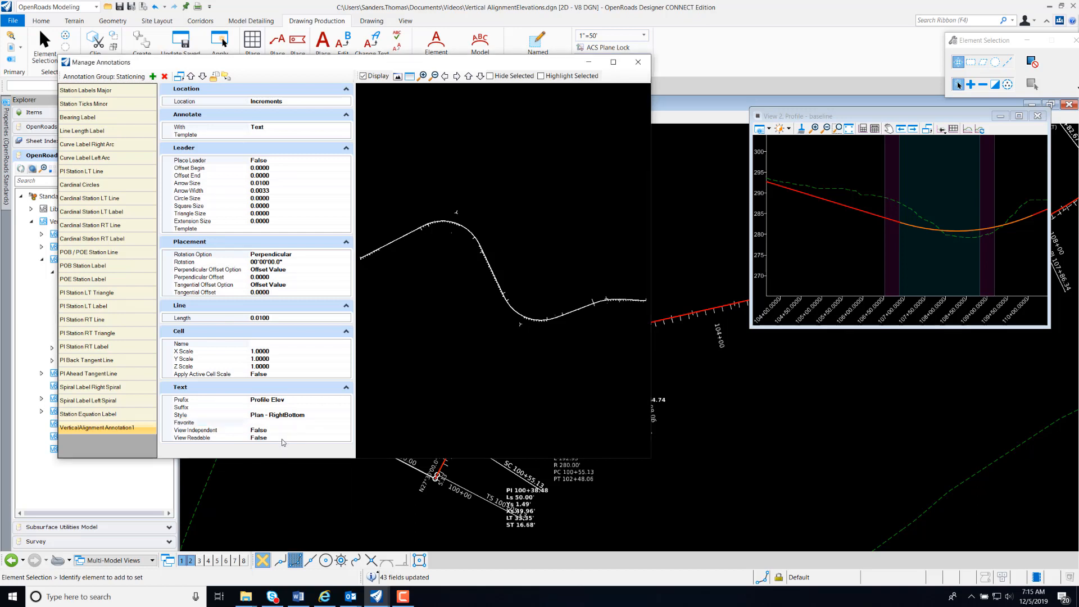
{"action": "left_click", "coordinate": [206, 423]}
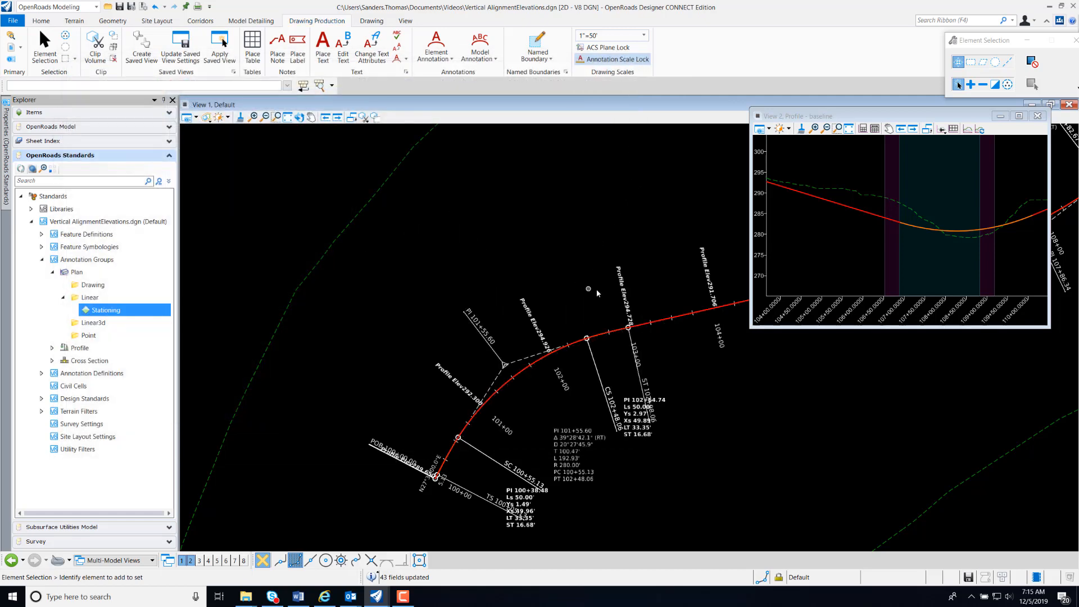
{"action": "mouse_move", "coordinate": [622, 304]}
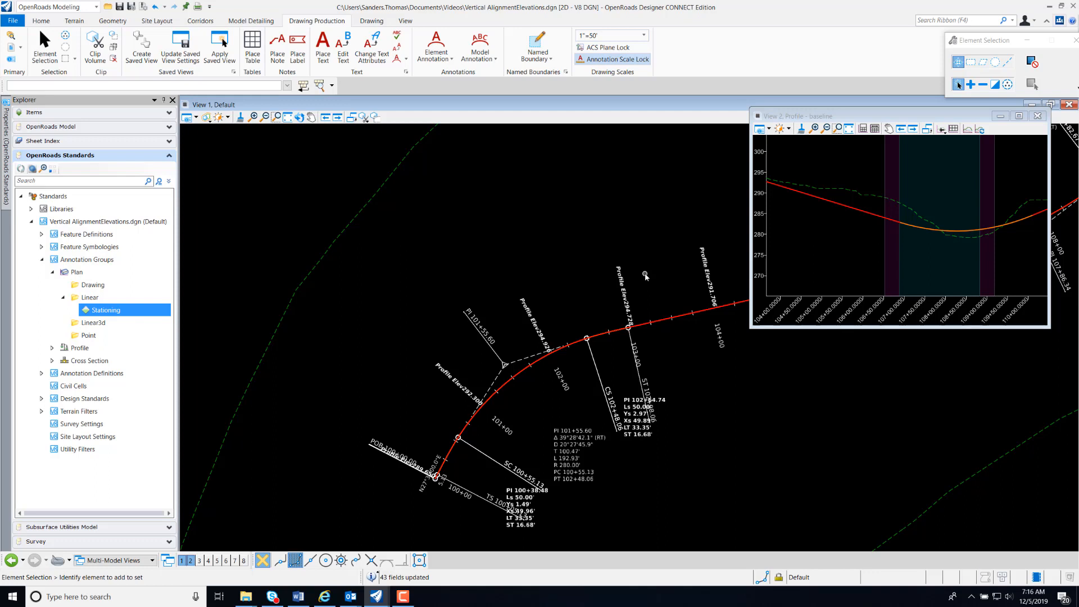
{"action": "mouse_move", "coordinate": [635, 277]}
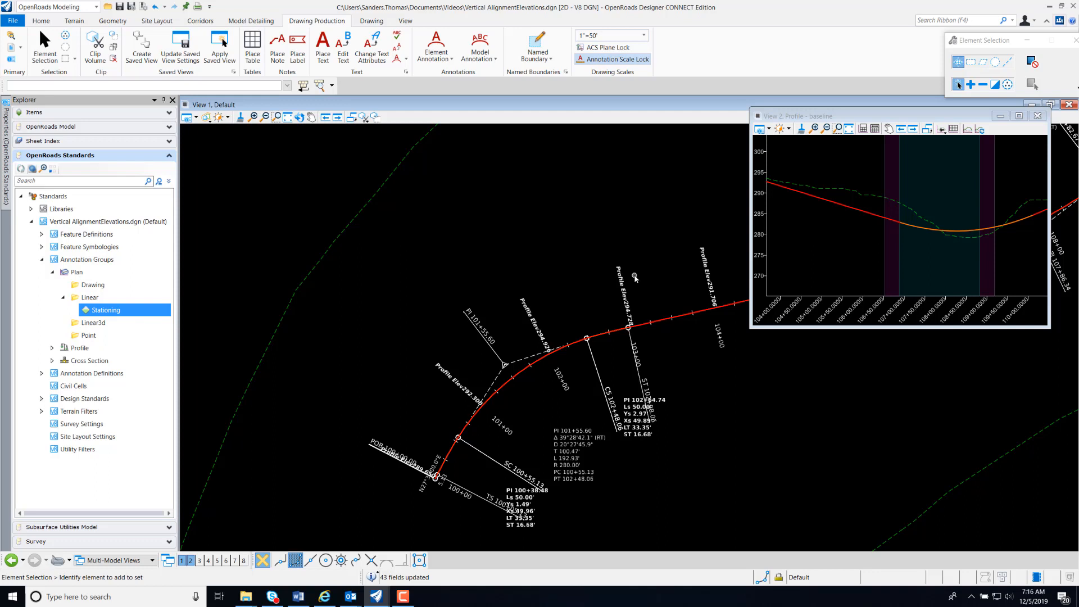
{"action": "mouse_move", "coordinate": [594, 203]}
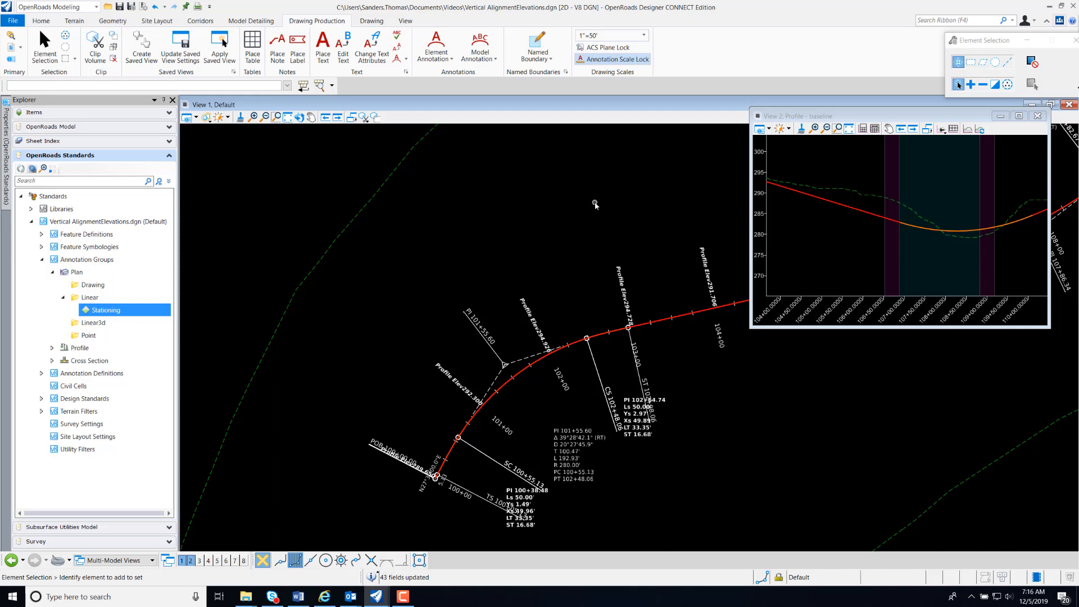
{"action": "mouse_move", "coordinate": [661, 261]}
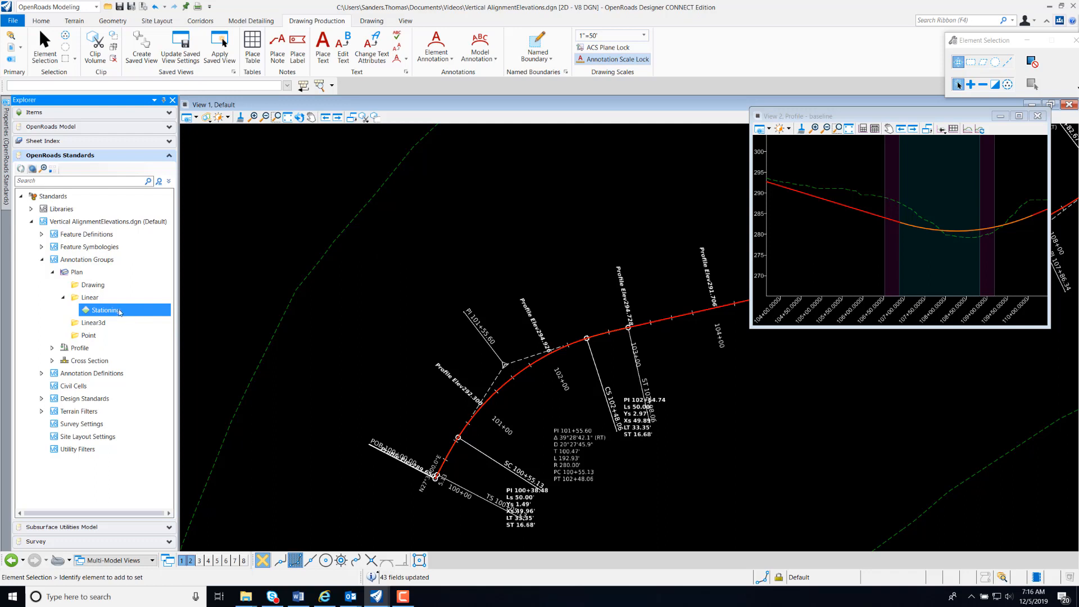
Reopen Stationing's annotations and change VerticalAlignmentAnnotation1's text style toward Plan - LeftBottom.
{"action": "double_click", "coordinate": [107, 310]}
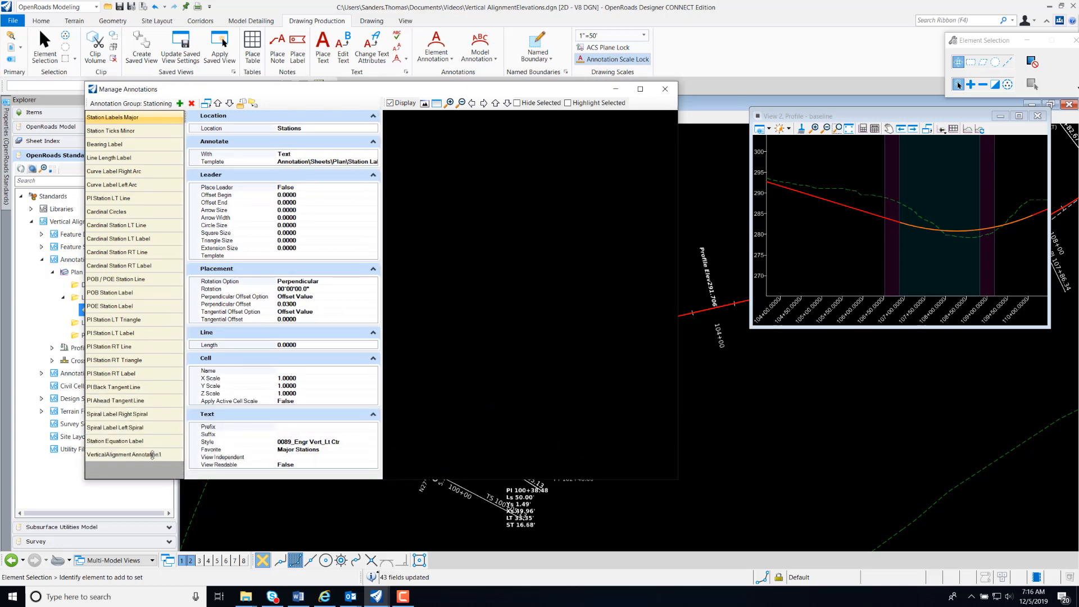
{"action": "left_click", "coordinate": [124, 454]}
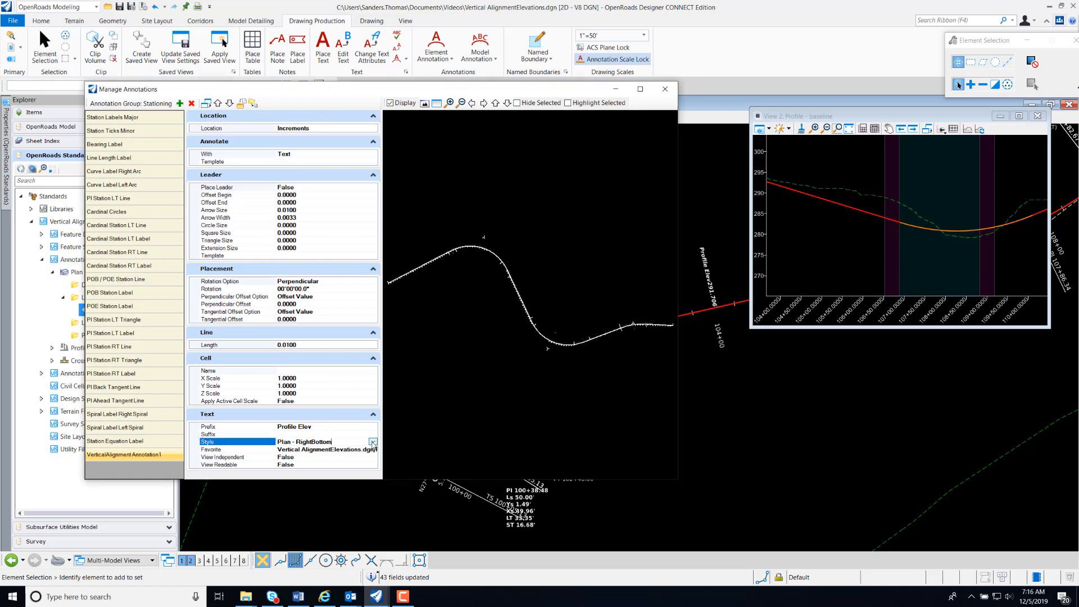
{"action": "left_click", "coordinate": [372, 442]}
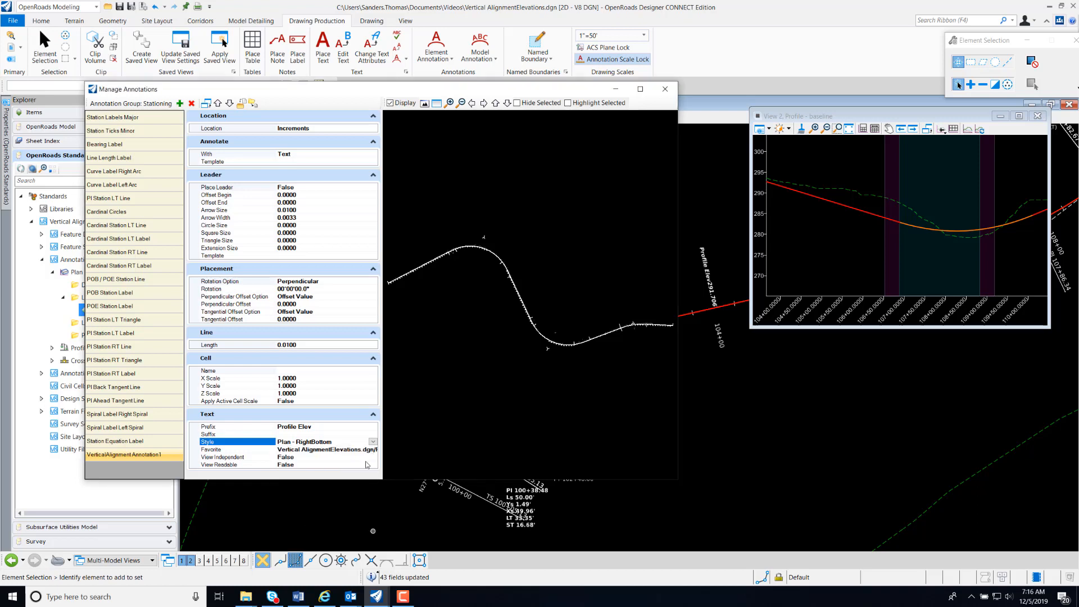
{"action": "mouse_move", "coordinate": [350, 493]}
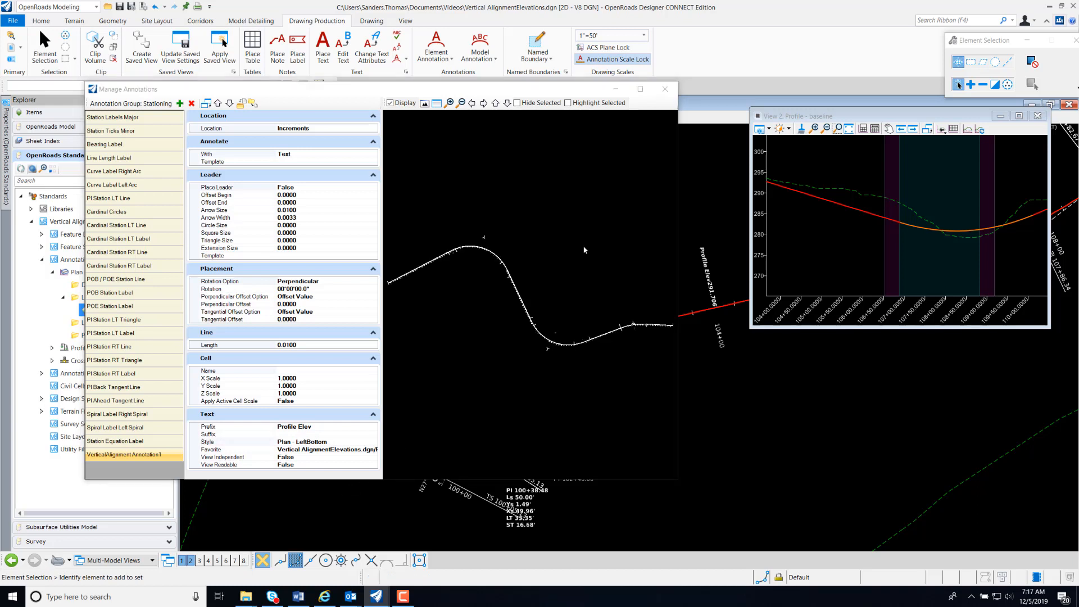
{"action": "mouse_move", "coordinate": [664, 90]}
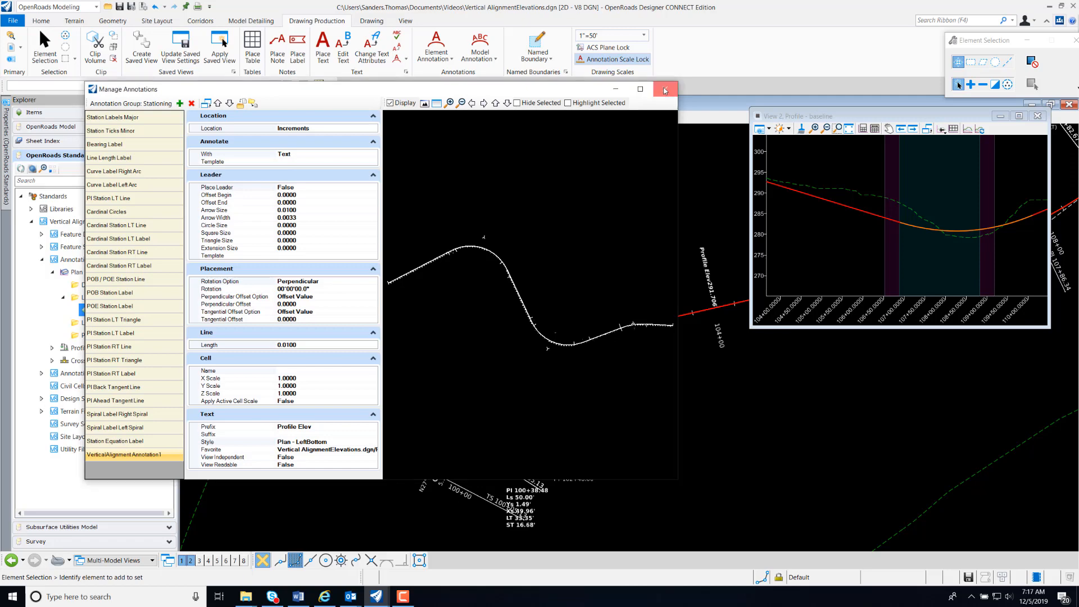
Close the annotation manager so the Profile Elev labels refresh along the alignment.
{"action": "left_click", "coordinate": [663, 89]}
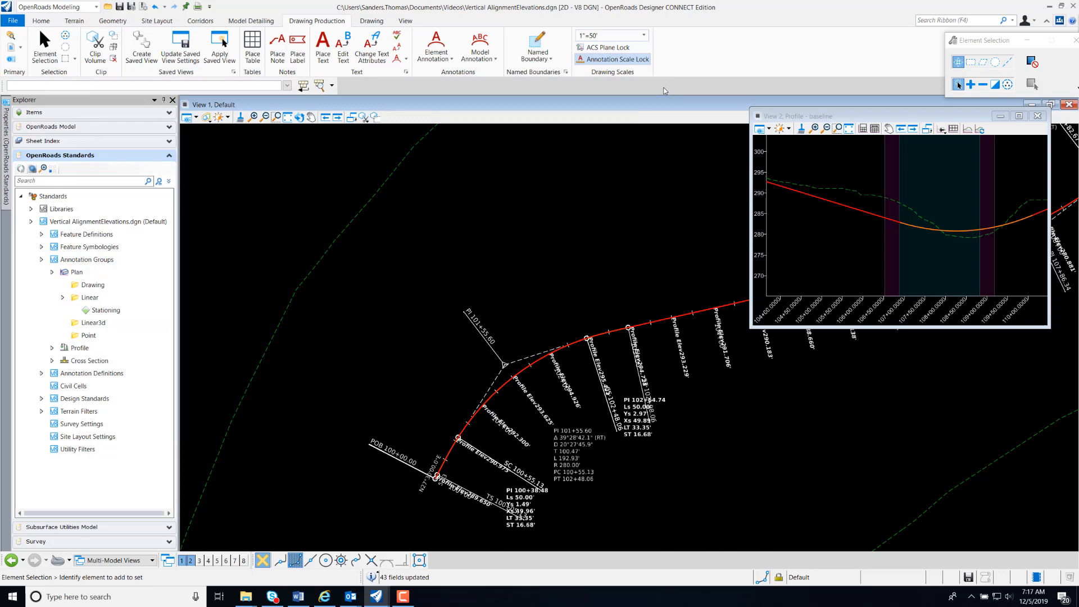
{"action": "left_click", "coordinate": [104, 310]}
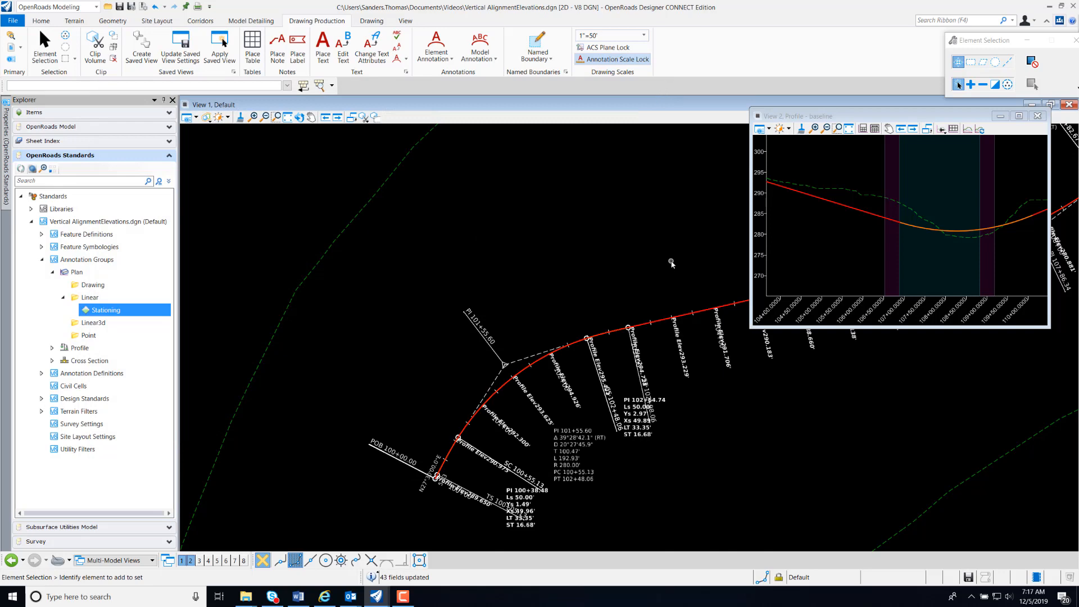
{"action": "mouse_move", "coordinate": [613, 398]}
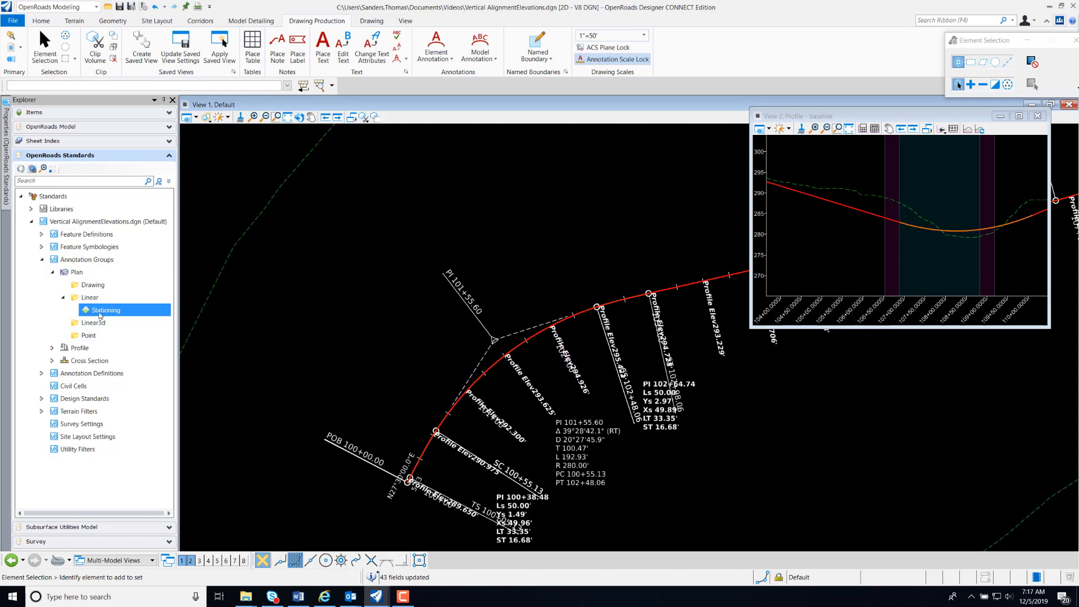
Manage the Stationing group again and confirm VerticalAlignmentAnnotation1 keeps the Plan - LeftBottom text style.
{"action": "right_click", "coordinate": [105, 309]}
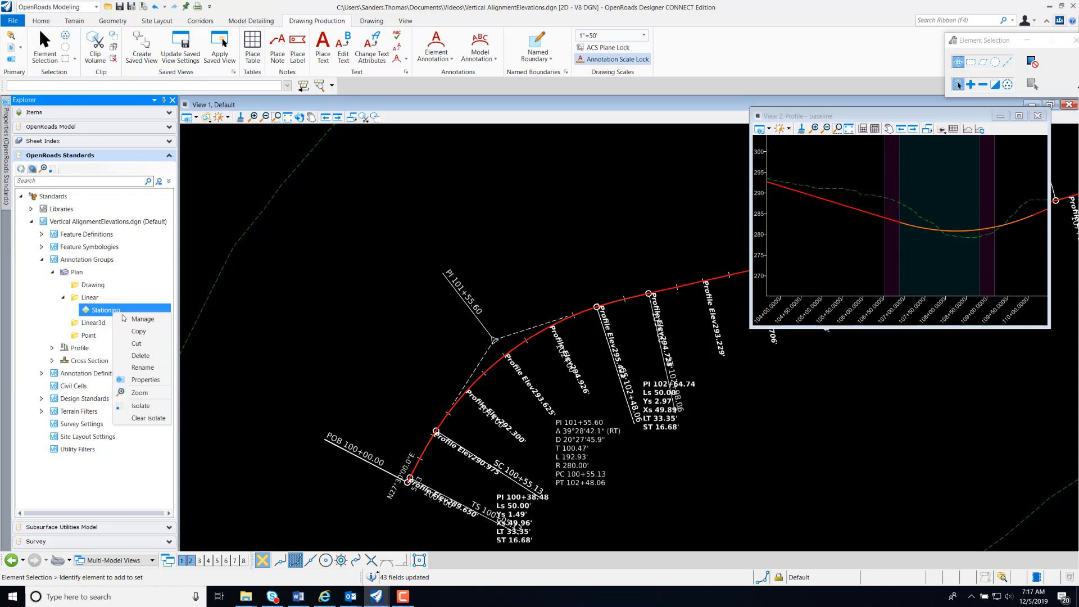
{"action": "left_click", "coordinate": [142, 318]}
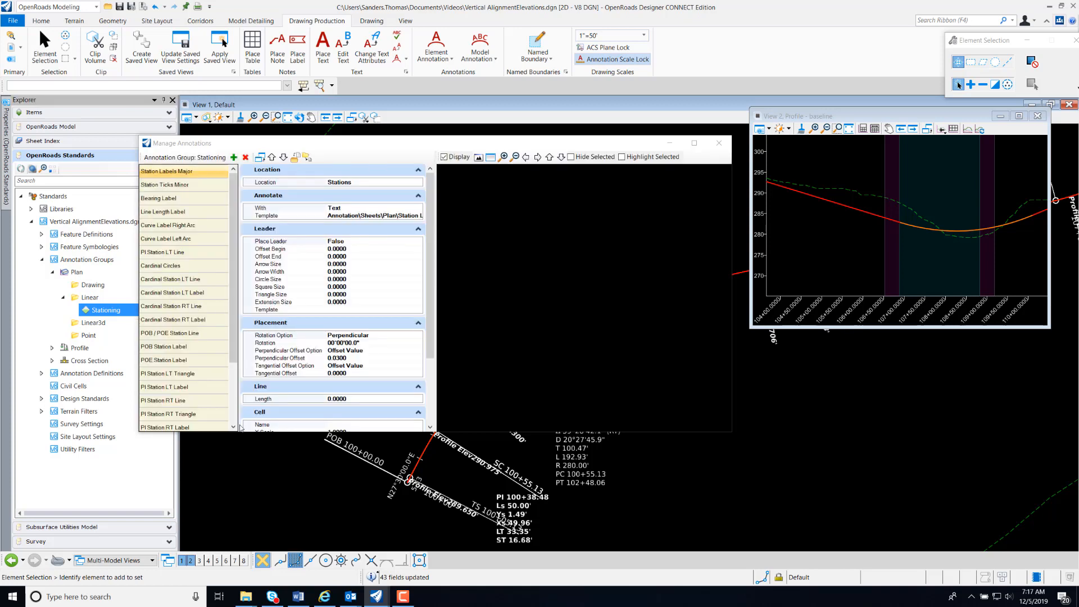
{"action": "scroll", "scroll_direction": "down", "scroll_amount": 3}
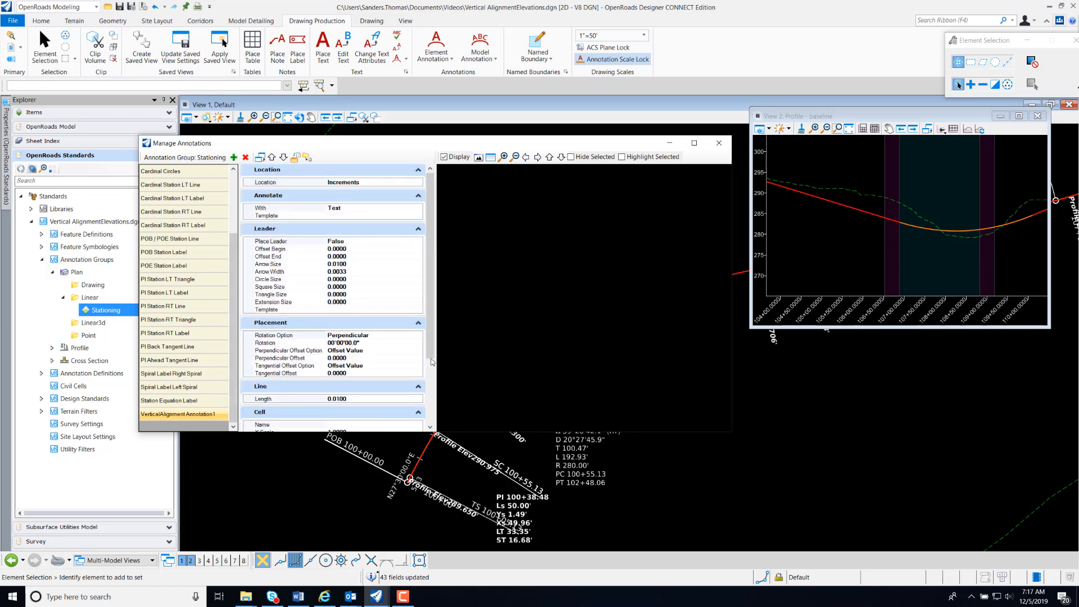
{"action": "scroll", "scroll_direction": "down", "scroll_amount": 3}
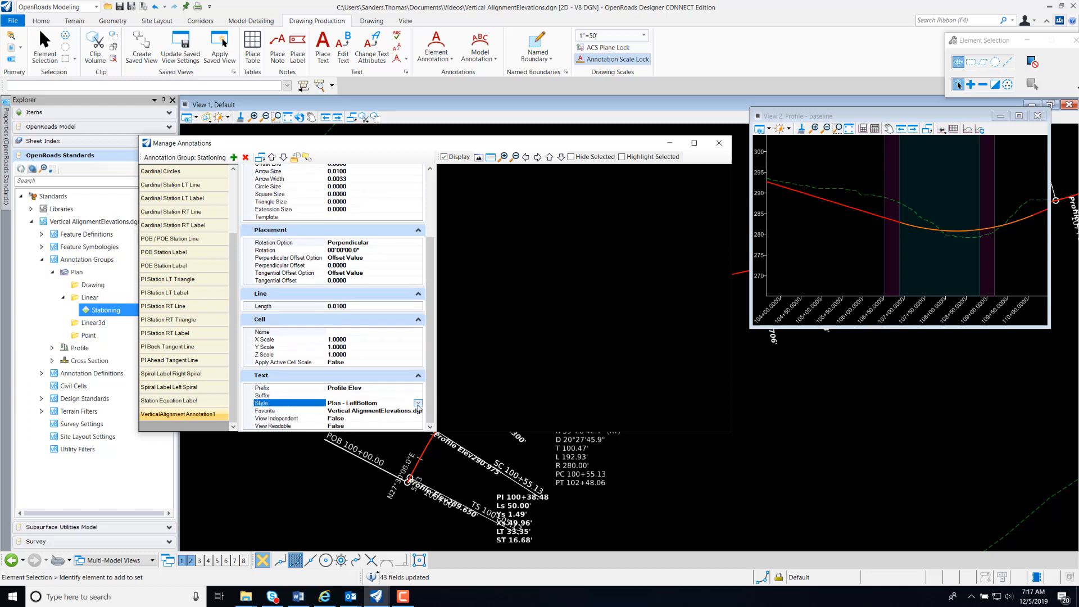
{"action": "left_click", "coordinate": [417, 403]}
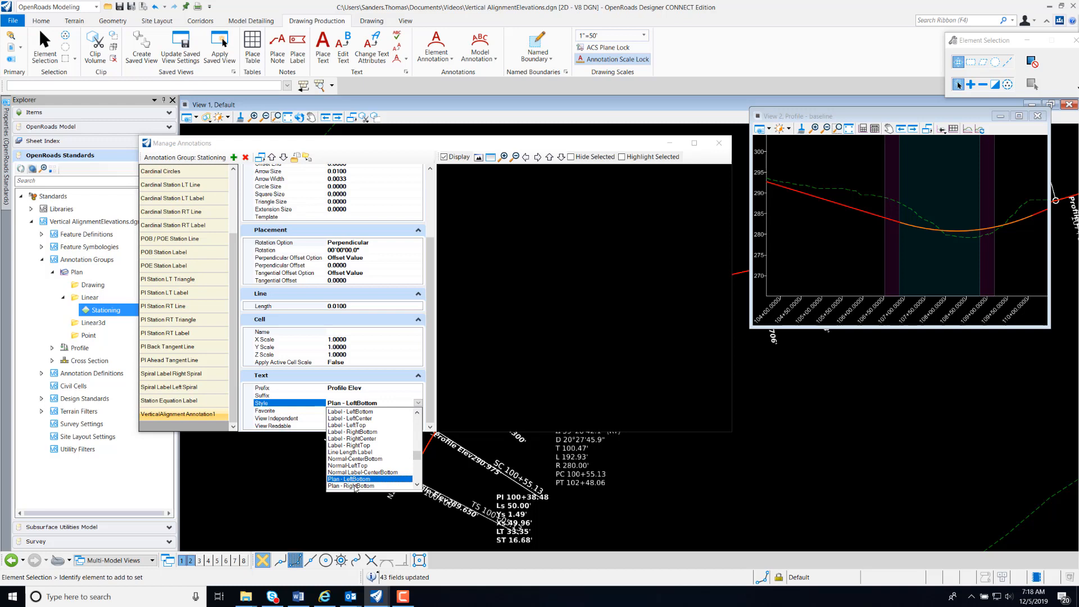
{"action": "left_click", "coordinate": [353, 479]}
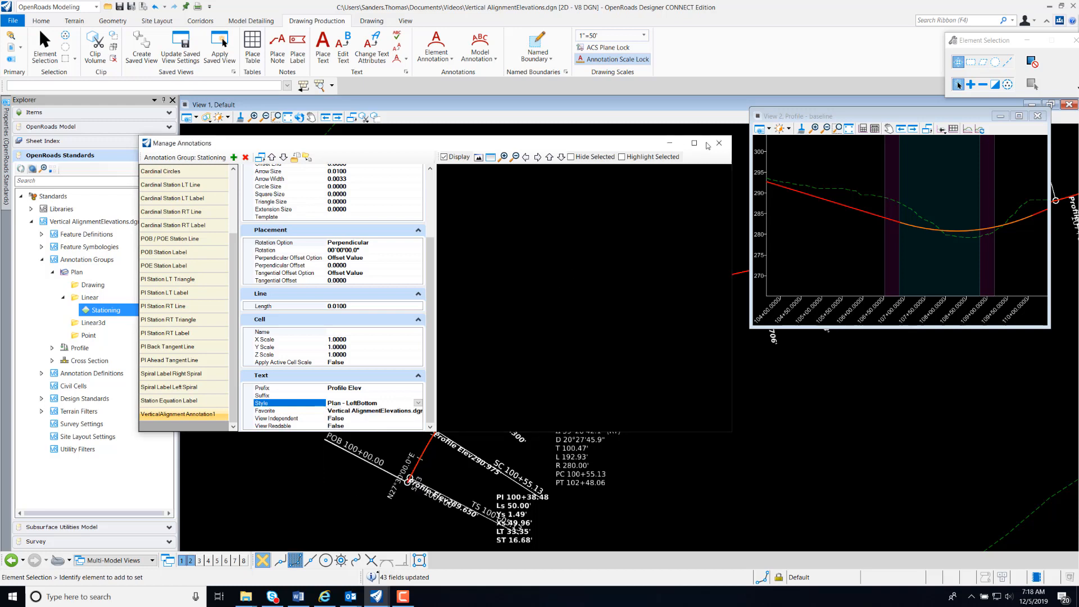